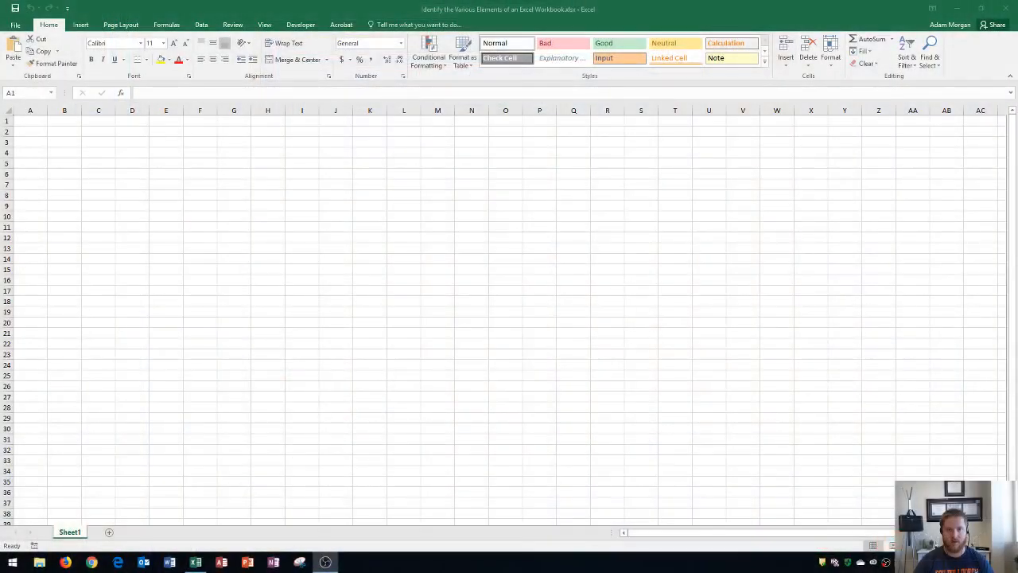
# Tour the ribbon display options, File info view, and Data, View and Home tabs.
pyautogui.click(30, 121)
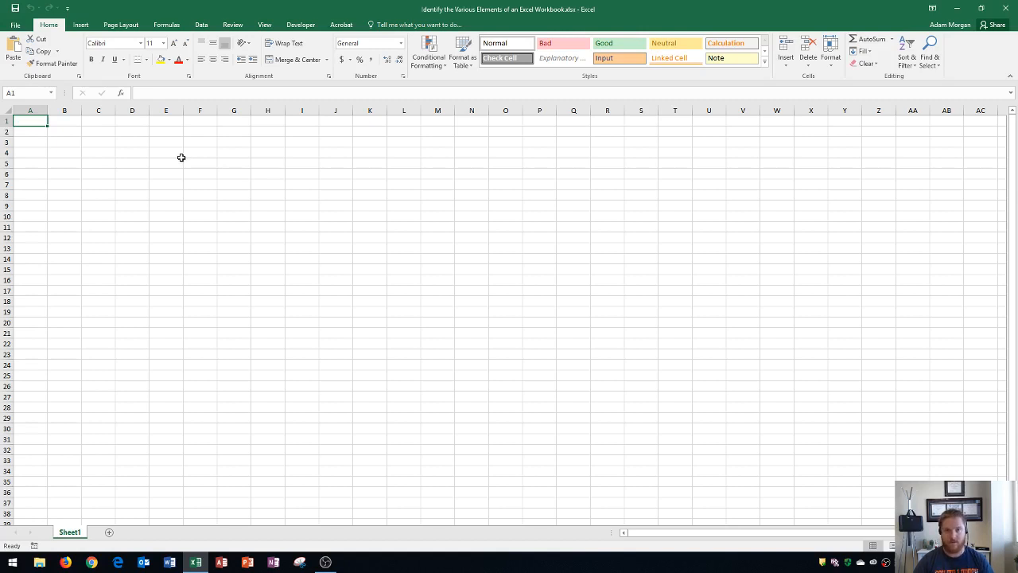
pyautogui.moveTo(250, 147)
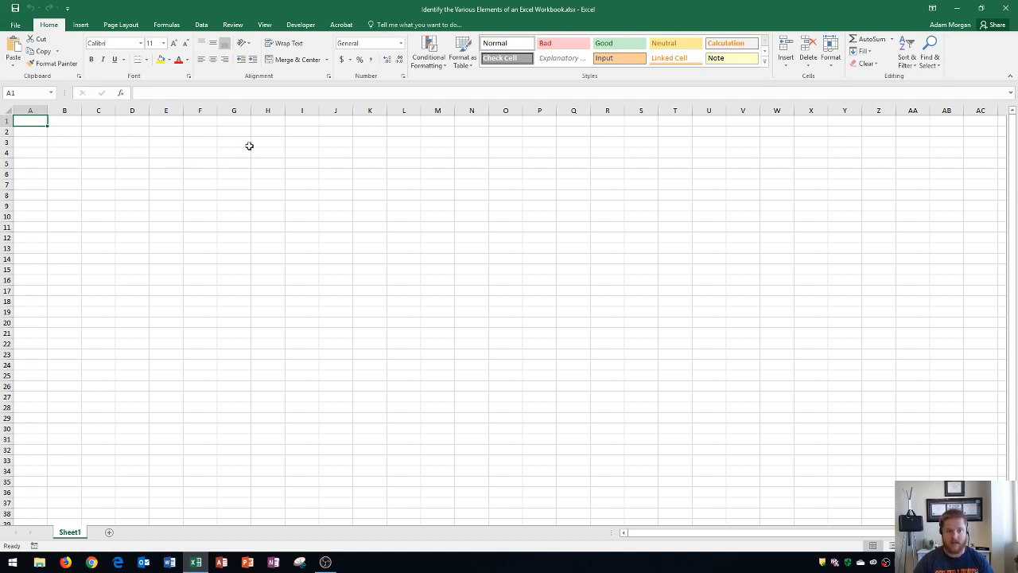
pyautogui.moveTo(206, 144)
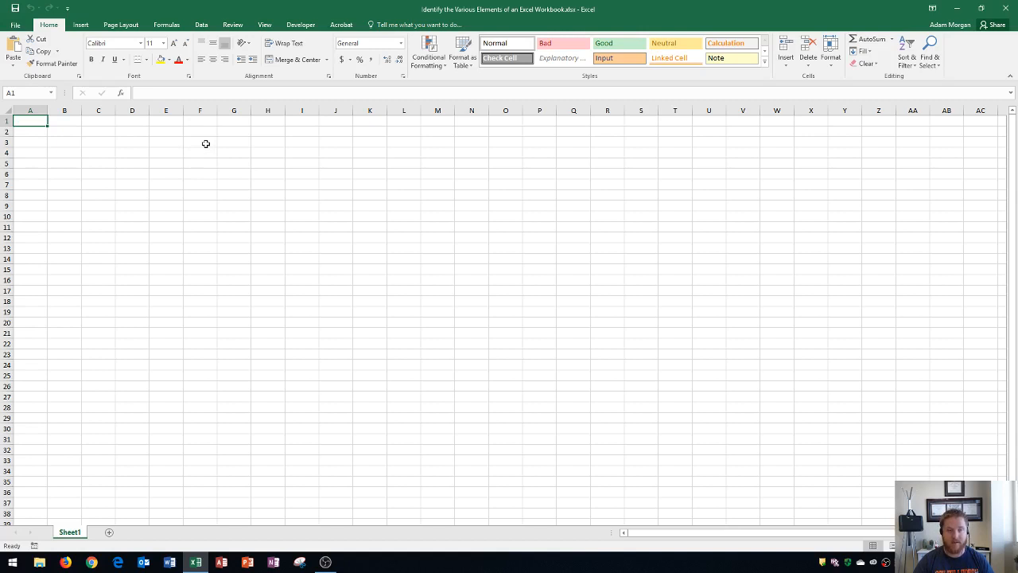
pyautogui.moveTo(189, 139)
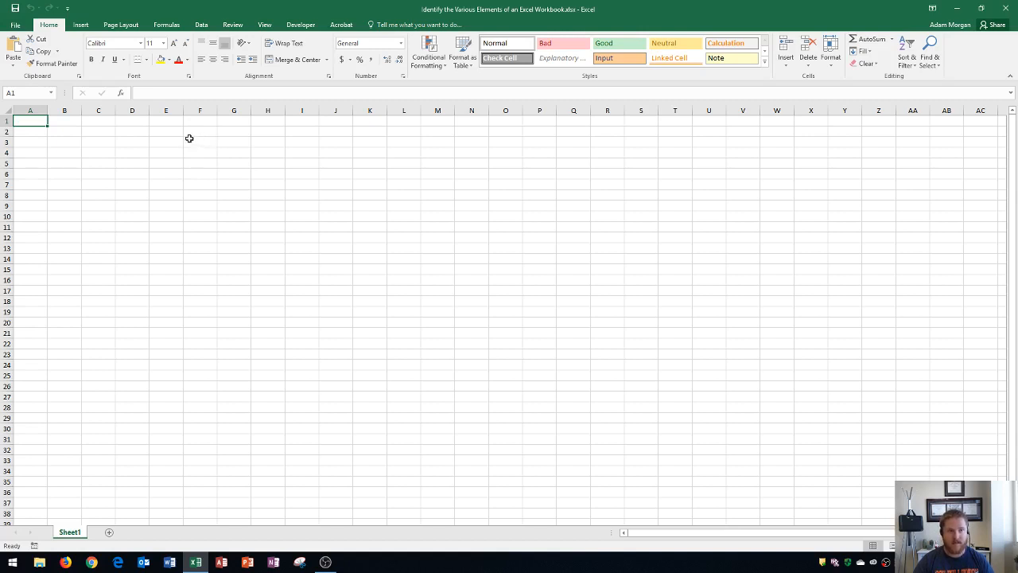
pyautogui.moveTo(19, 11)
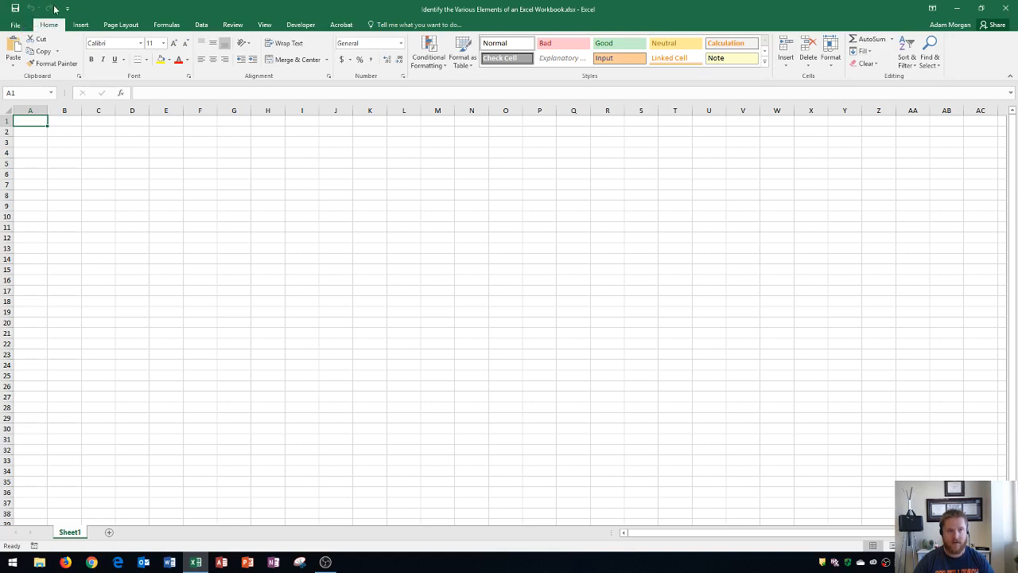
pyautogui.moveTo(51, 8)
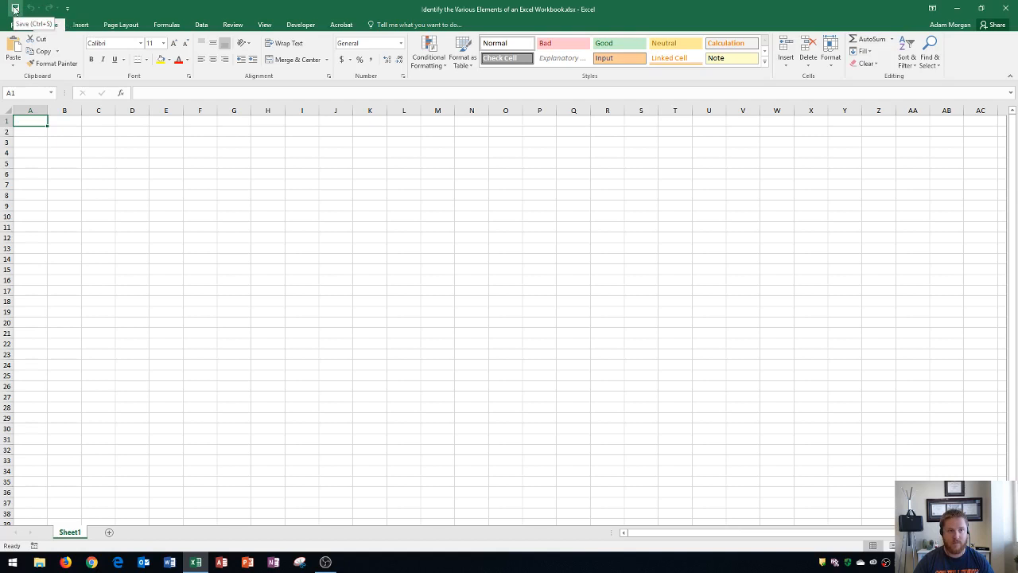
pyautogui.moveTo(426, 11)
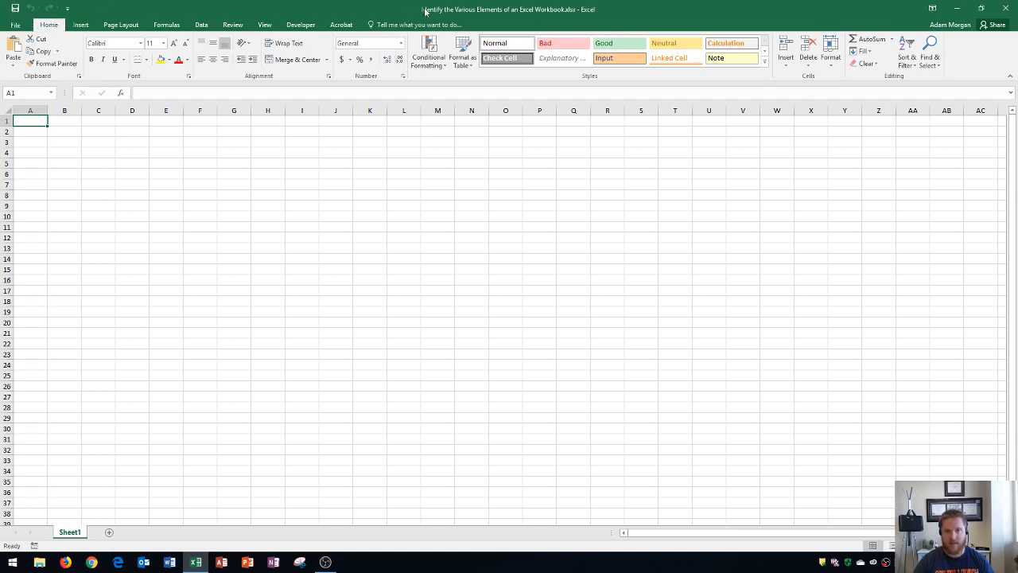
pyautogui.moveTo(501, 16)
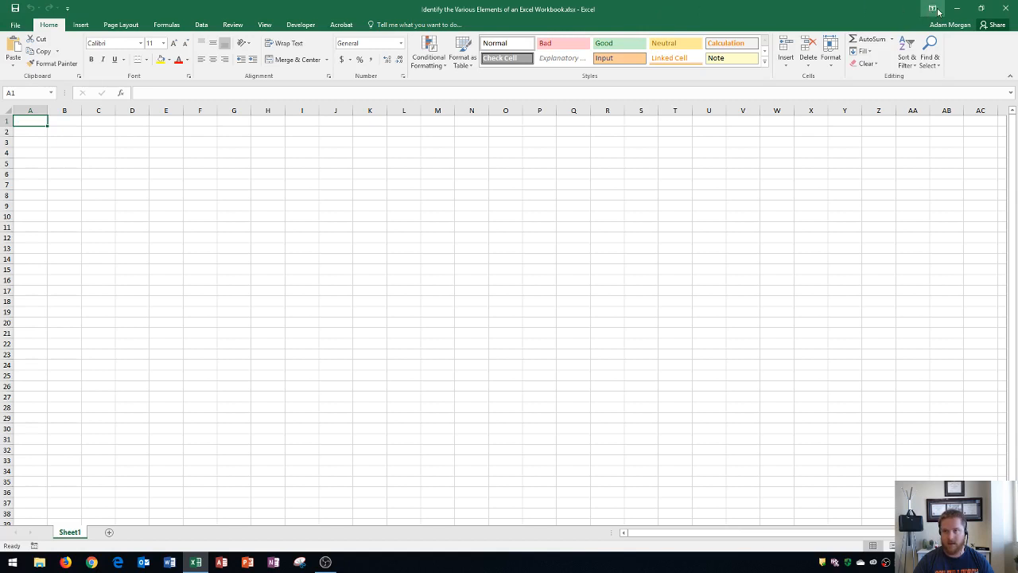
pyautogui.moveTo(932, 9)
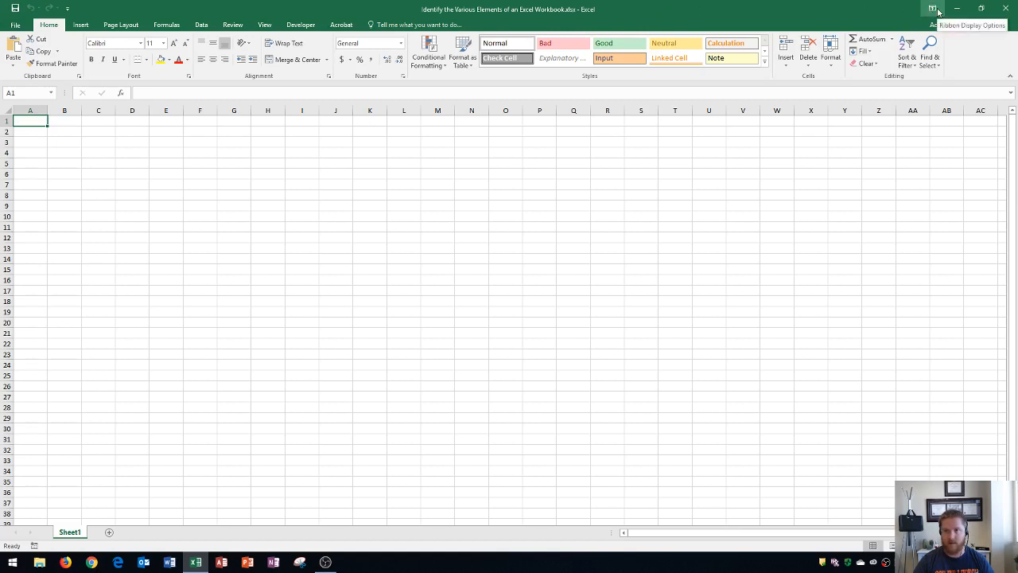
pyautogui.click(932, 9)
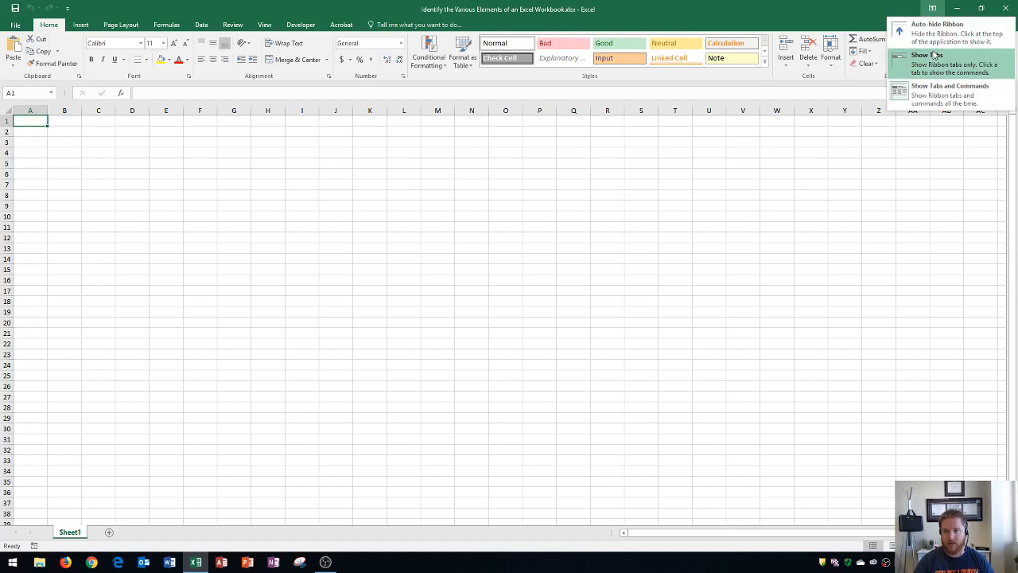
pyautogui.moveTo(928, 11)
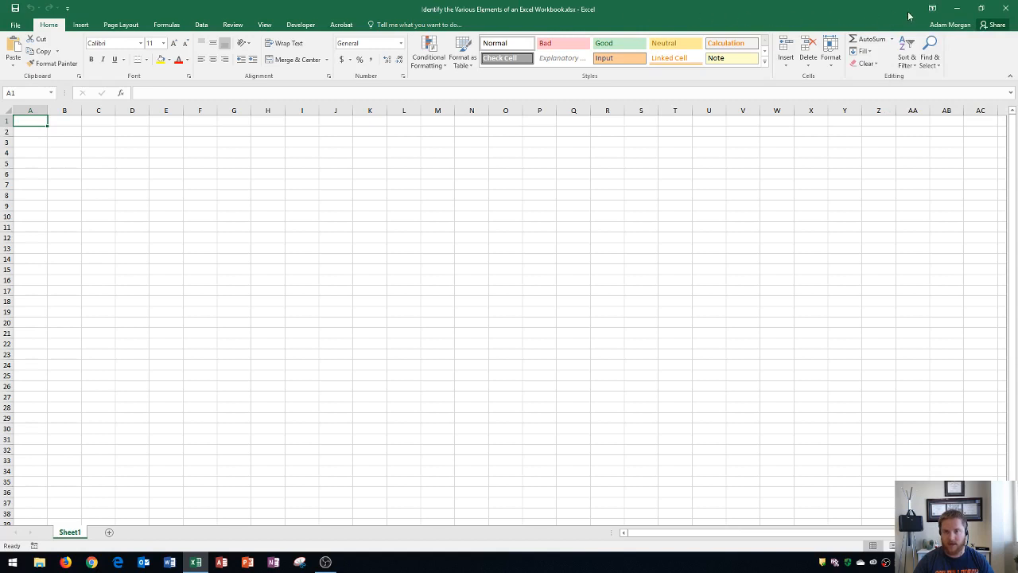
pyautogui.moveTo(932, 8)
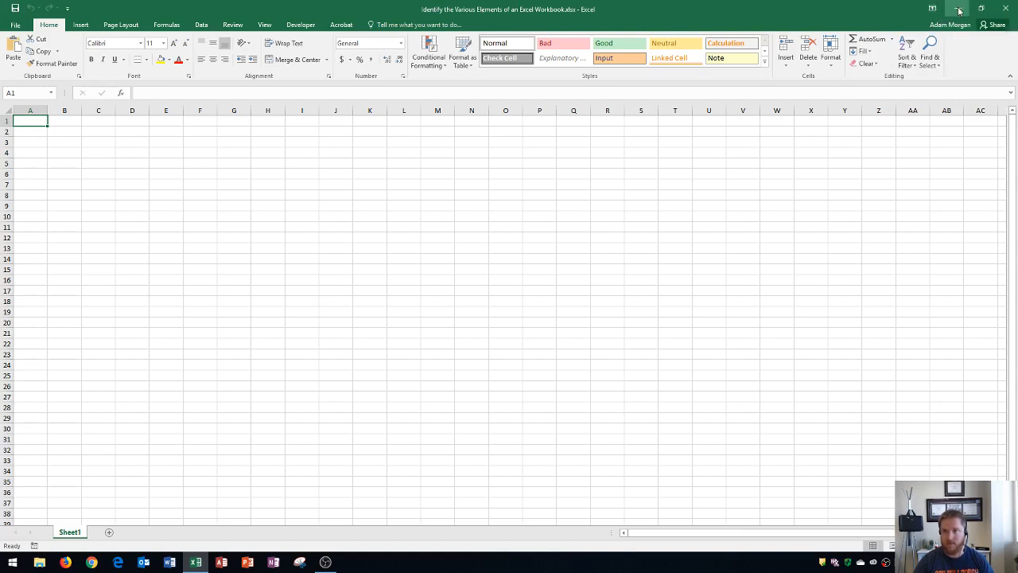
pyautogui.moveTo(981, 9)
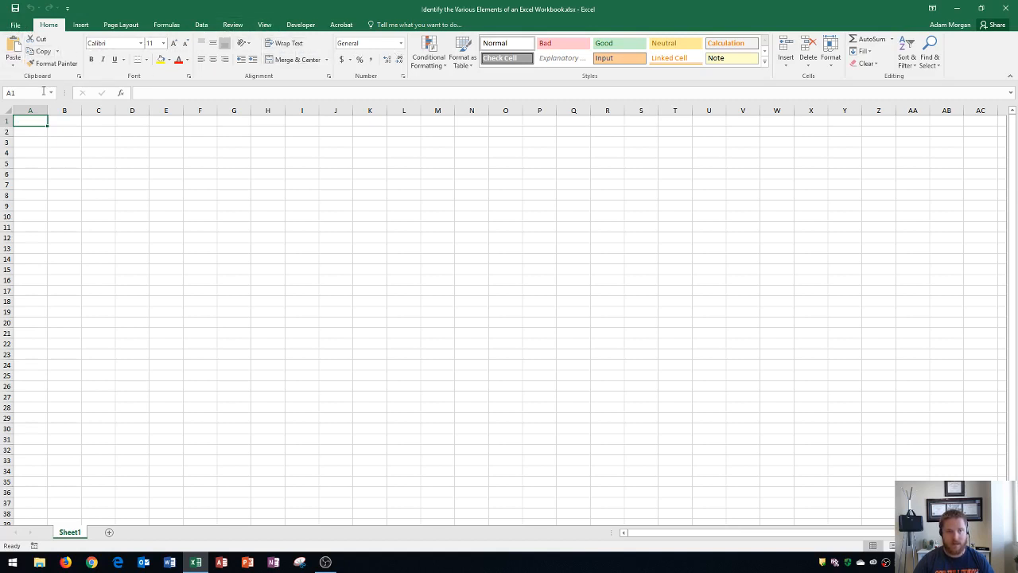
pyautogui.moveTo(207, 93)
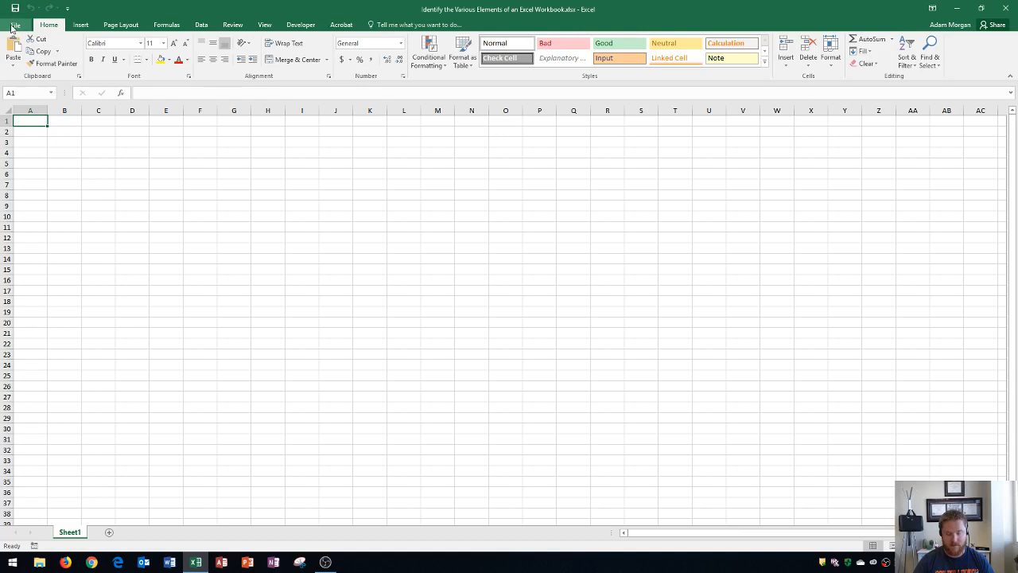
pyautogui.click(16, 24)
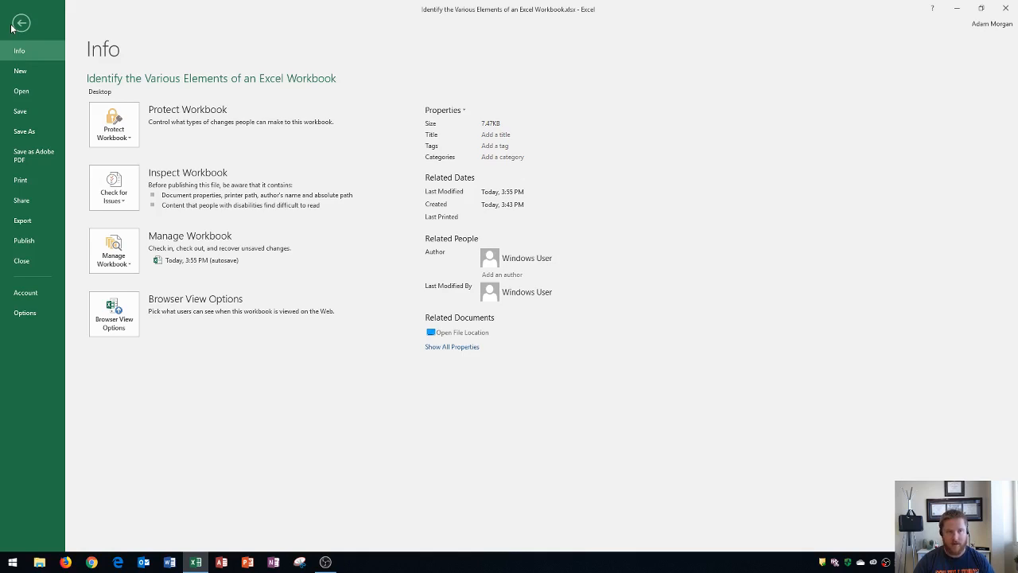
pyautogui.click(21, 22)
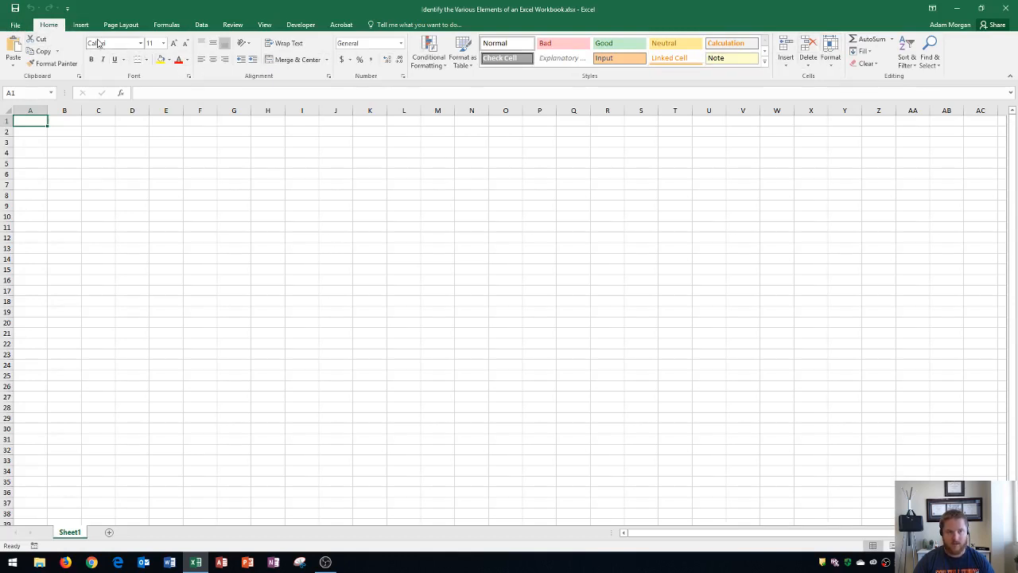
pyautogui.click(201, 25)
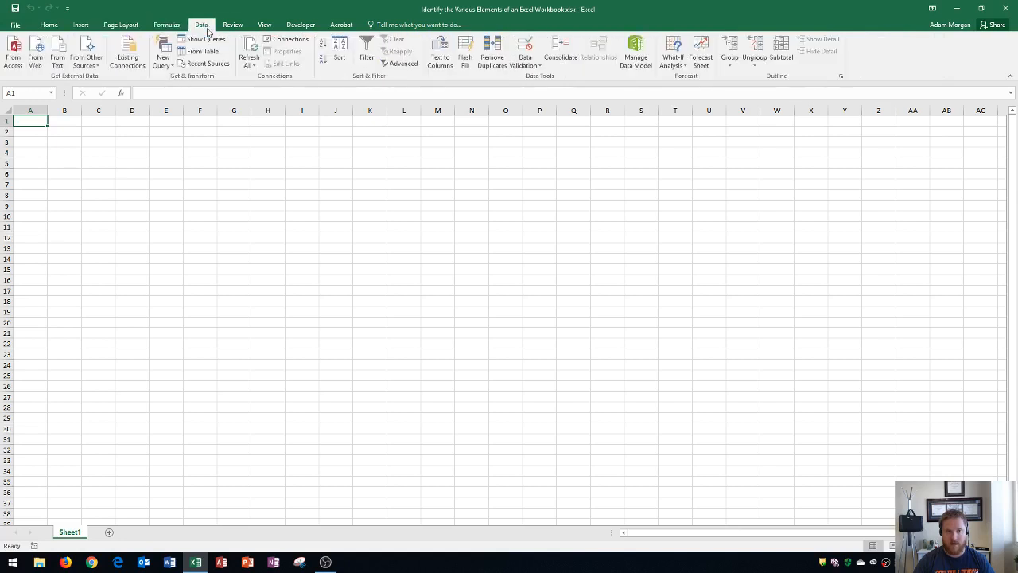
pyautogui.click(264, 24)
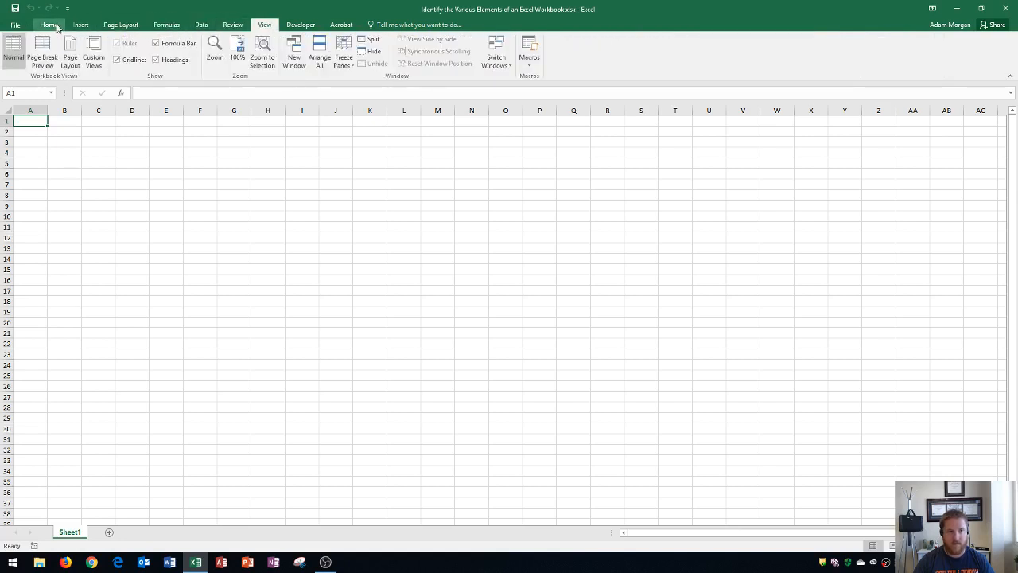
pyautogui.click(48, 24)
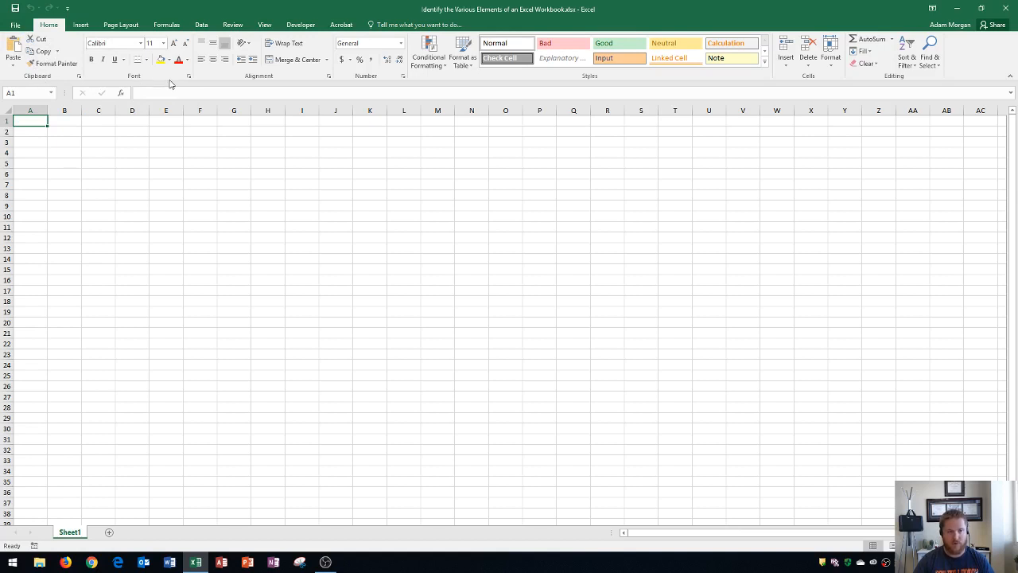
pyautogui.moveTo(382, 79)
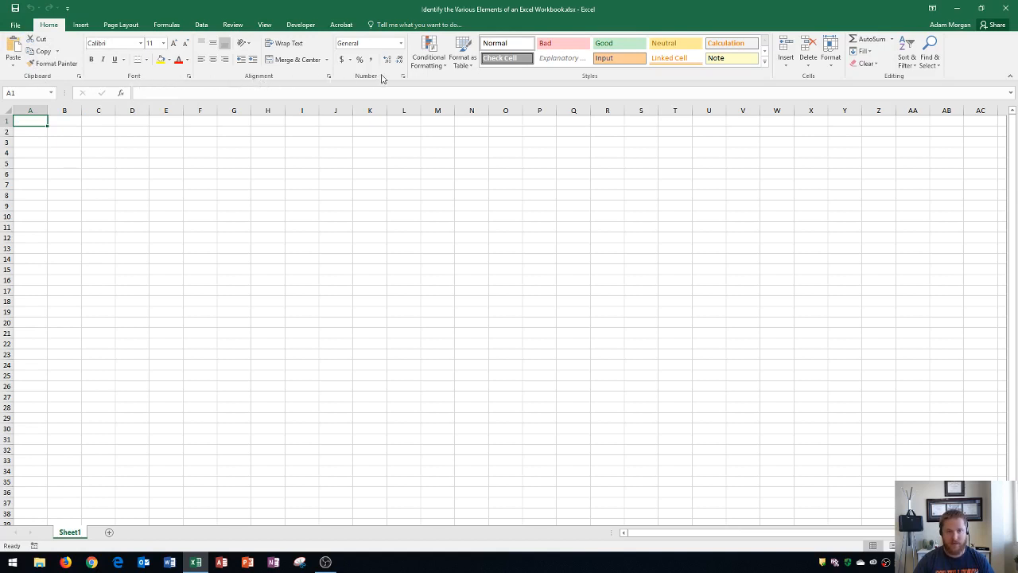
pyautogui.moveTo(816, 80)
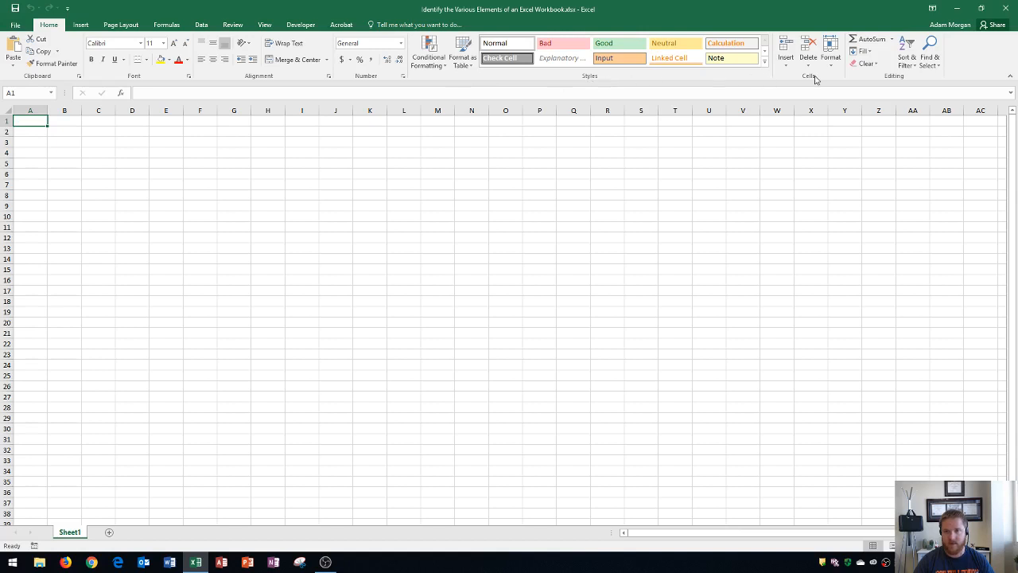
pyautogui.moveTo(905, 82)
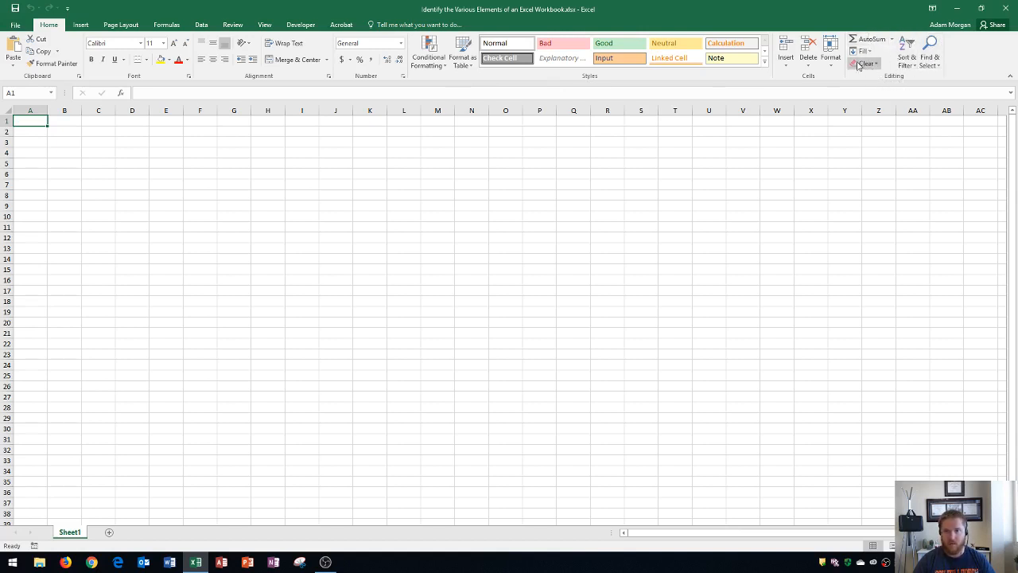
pyautogui.moveTo(114, 56)
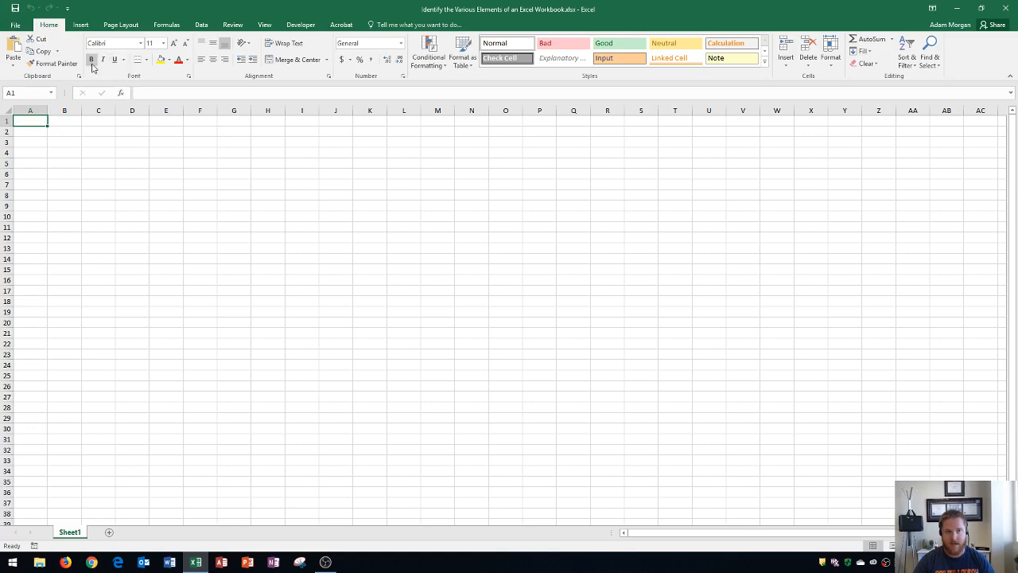
pyautogui.moveTo(91, 60)
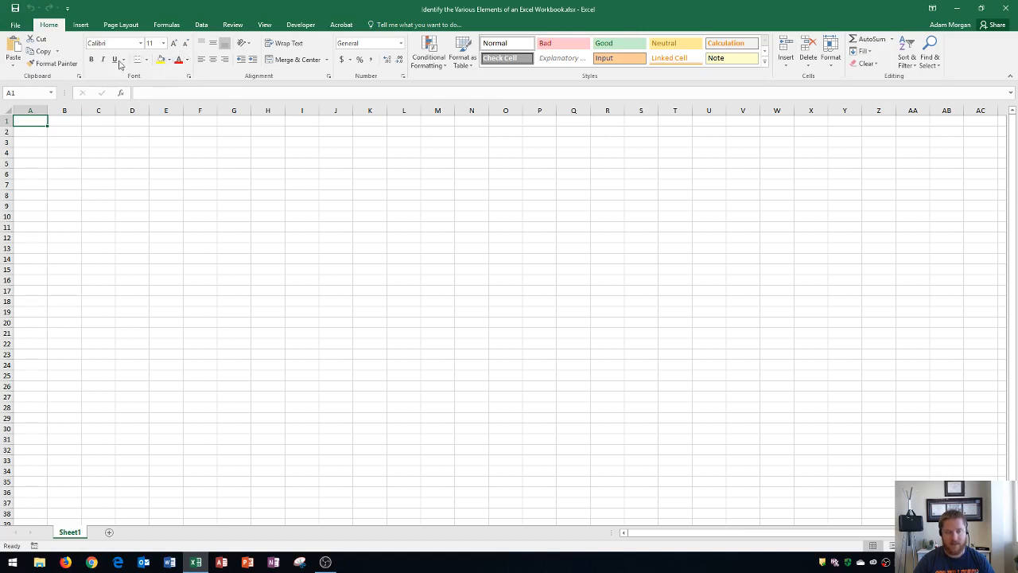
pyautogui.moveTo(136, 74)
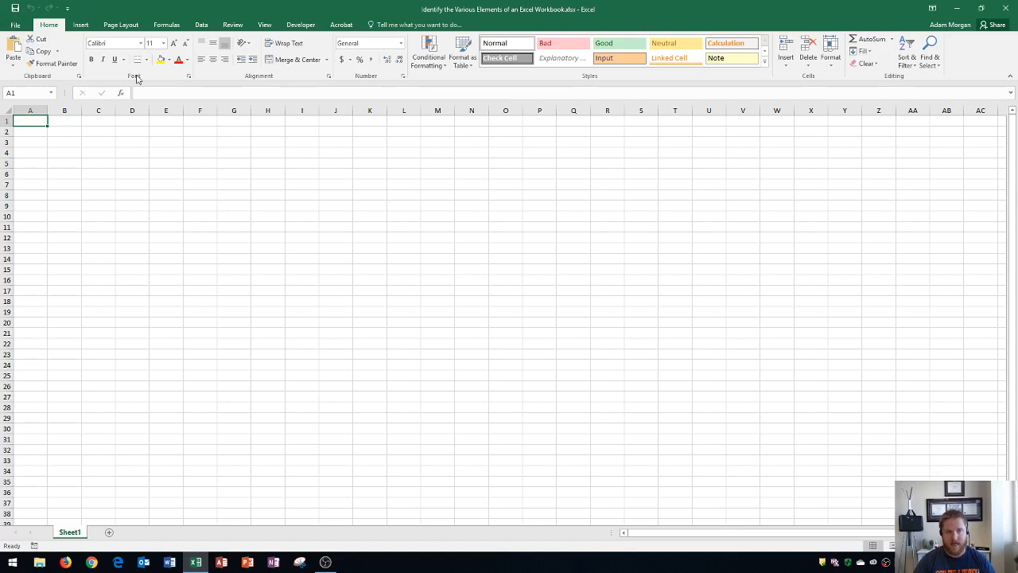
pyautogui.moveTo(135, 82)
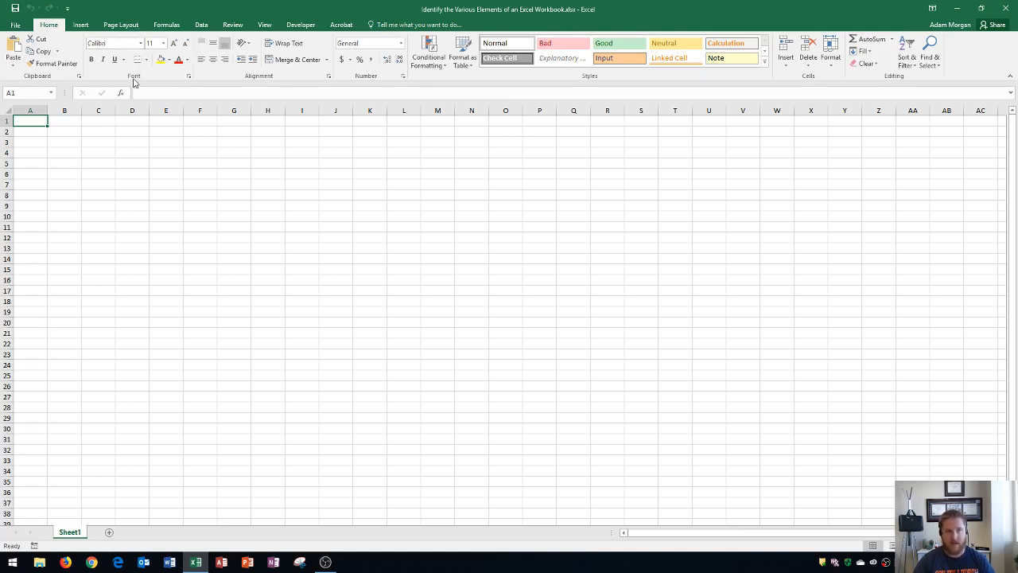
pyautogui.moveTo(151, 83)
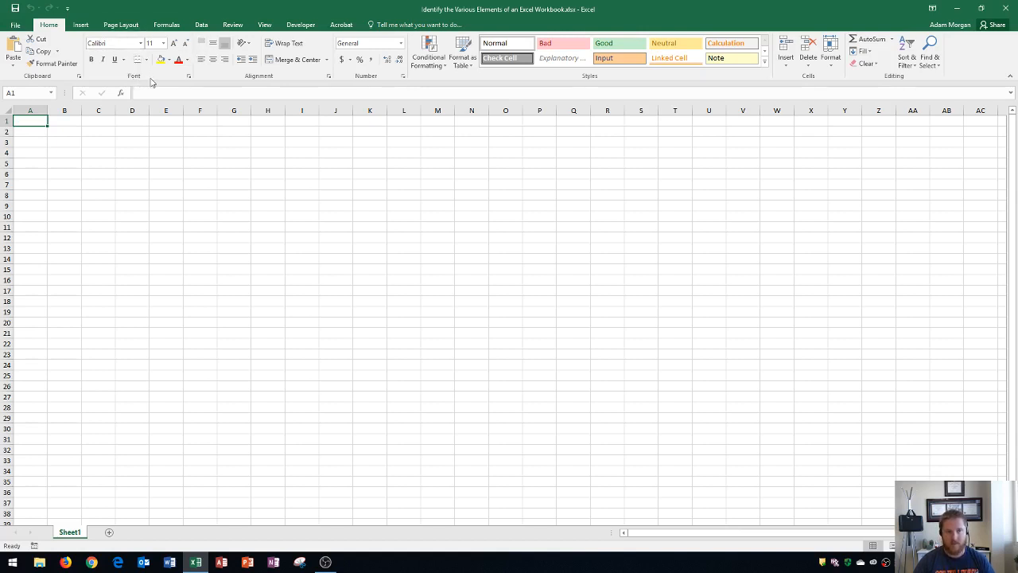
pyautogui.moveTo(189, 75)
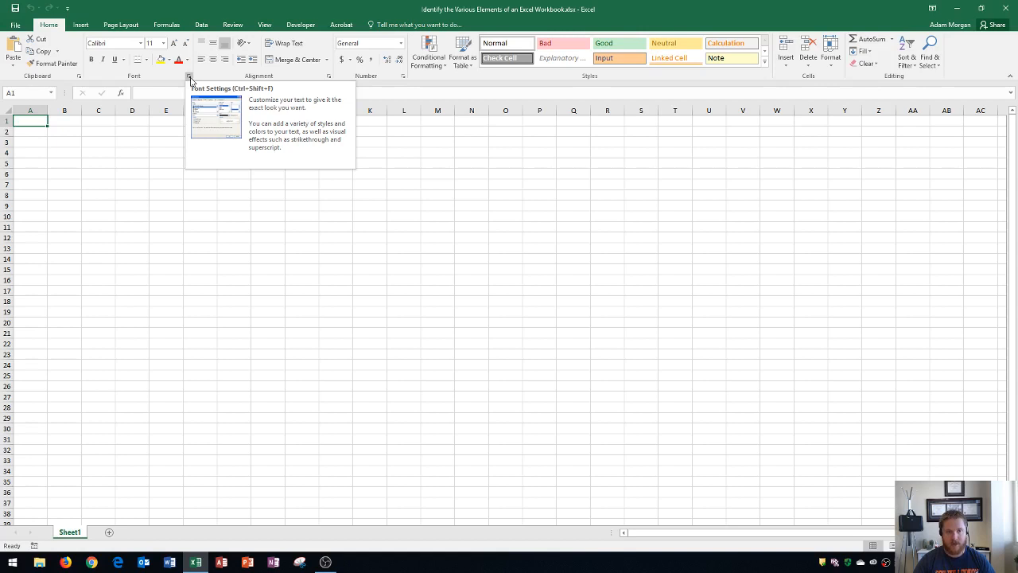
# Preview the Font dialog without changes, then collapse and restore the ribbon.
pyautogui.click(190, 77)
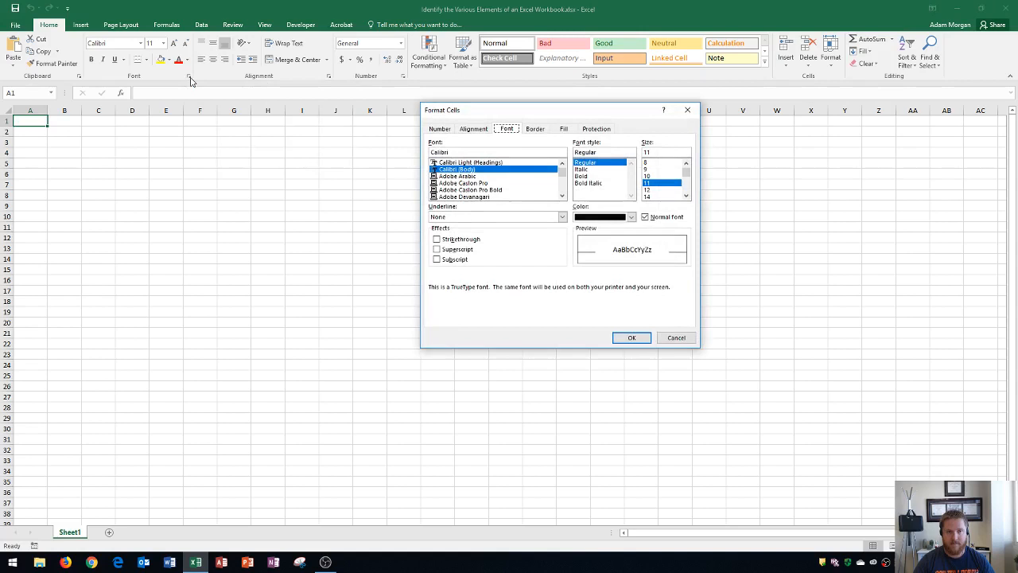
pyautogui.moveTo(564, 239)
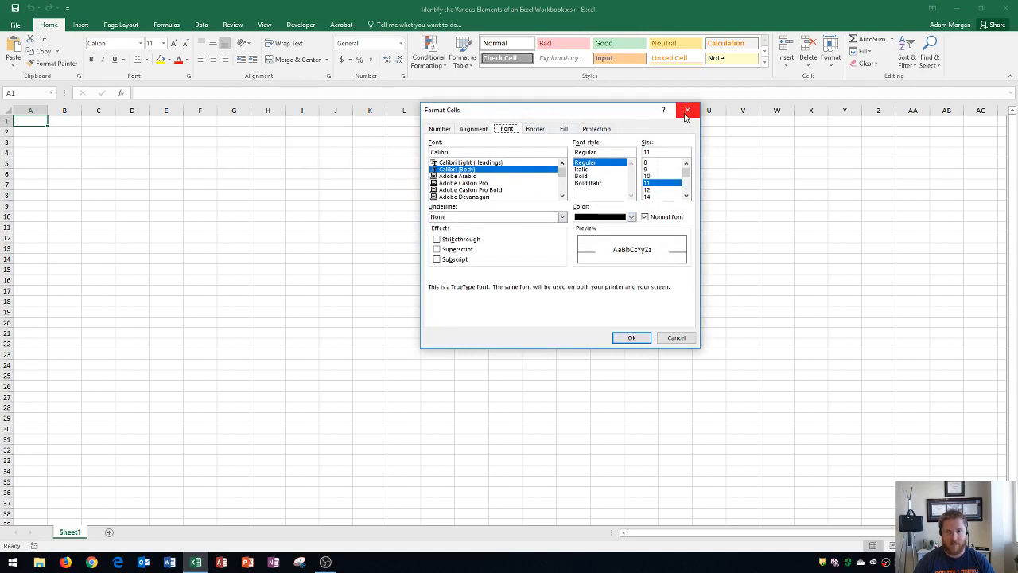
pyautogui.click(687, 110)
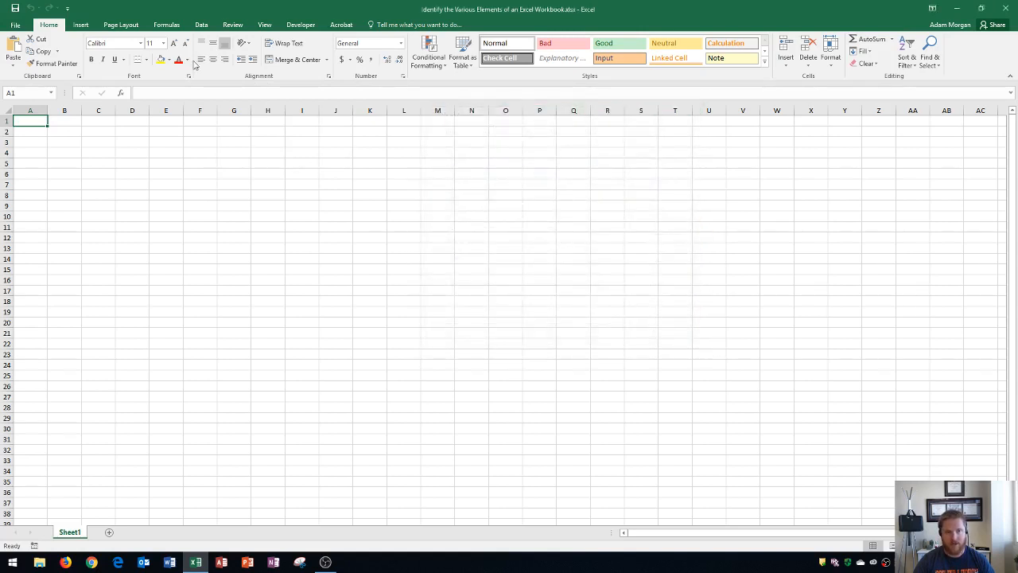
pyautogui.moveTo(172, 70)
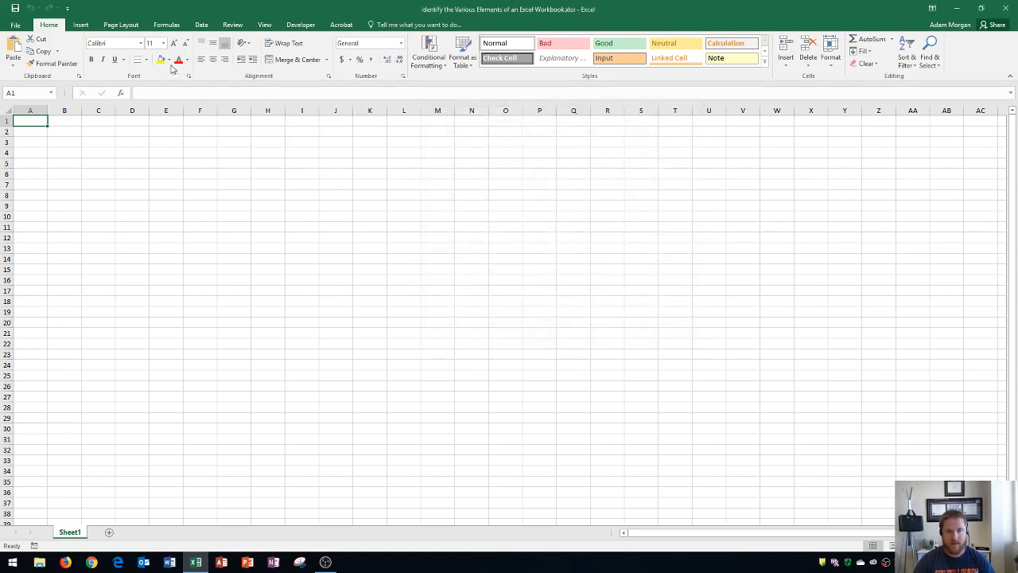
pyautogui.moveTo(196, 79)
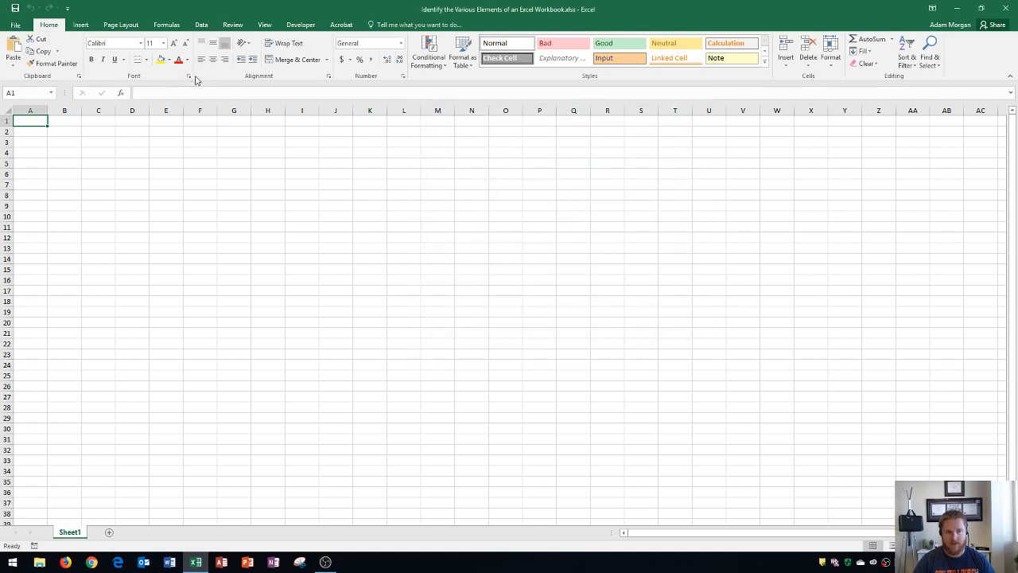
pyautogui.moveTo(285, 82)
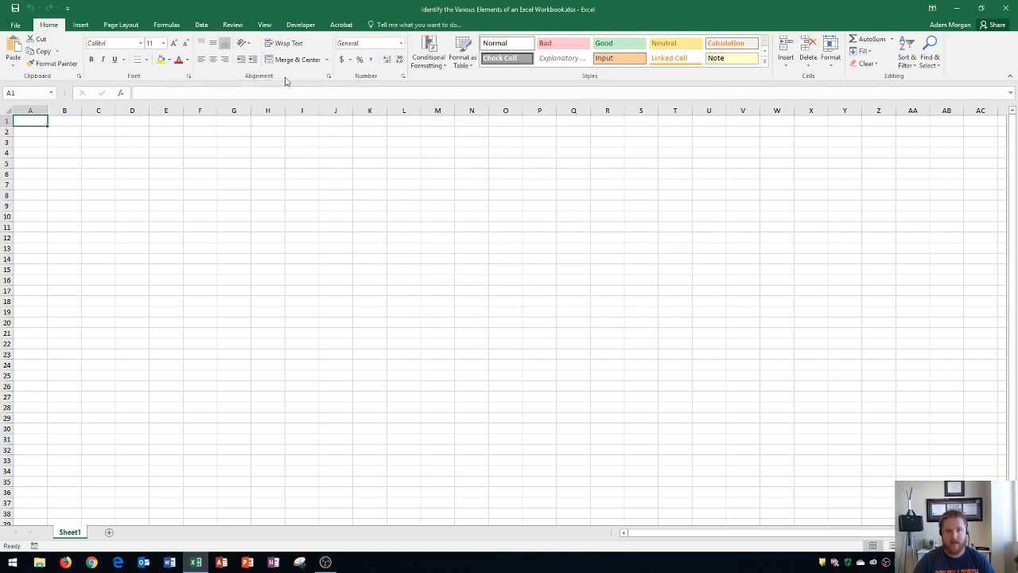
pyautogui.moveTo(324, 81)
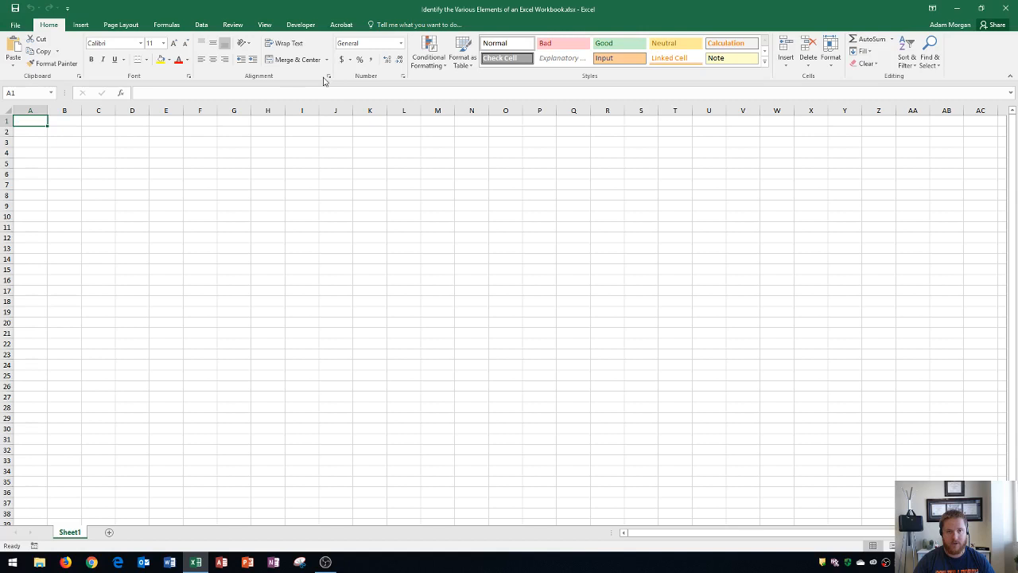
pyautogui.moveTo(589, 79)
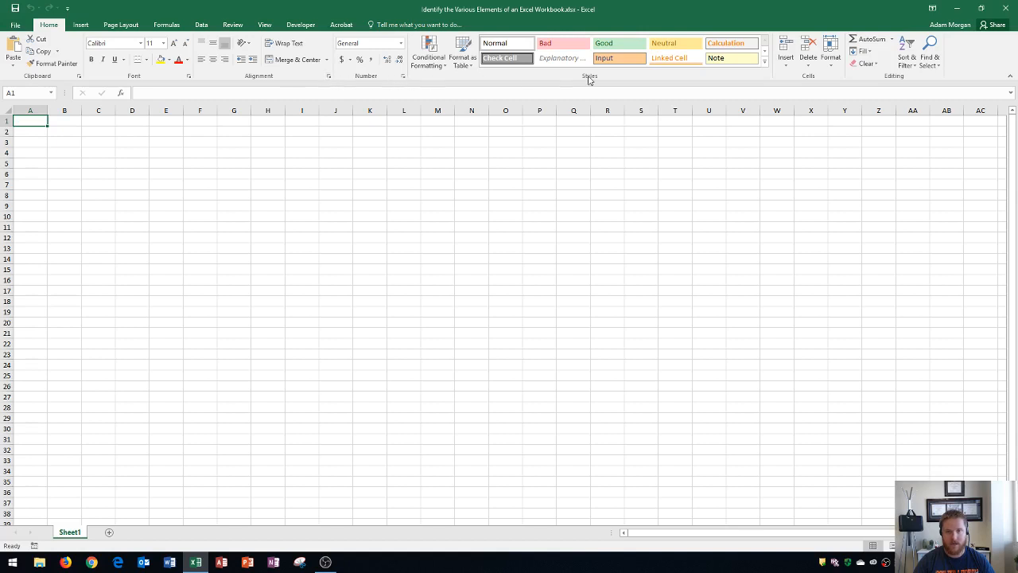
pyautogui.moveTo(776, 80)
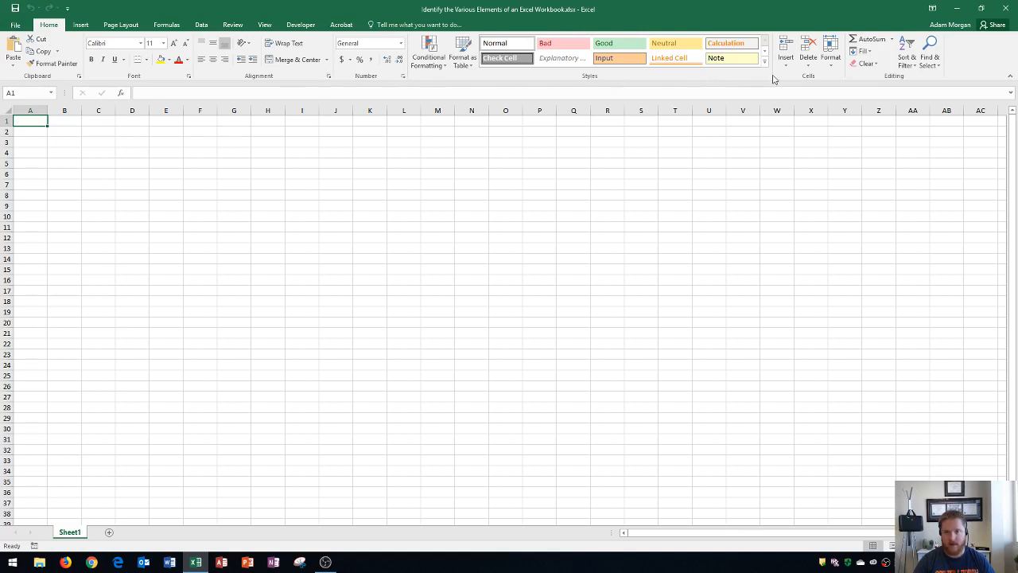
pyautogui.moveTo(782, 82)
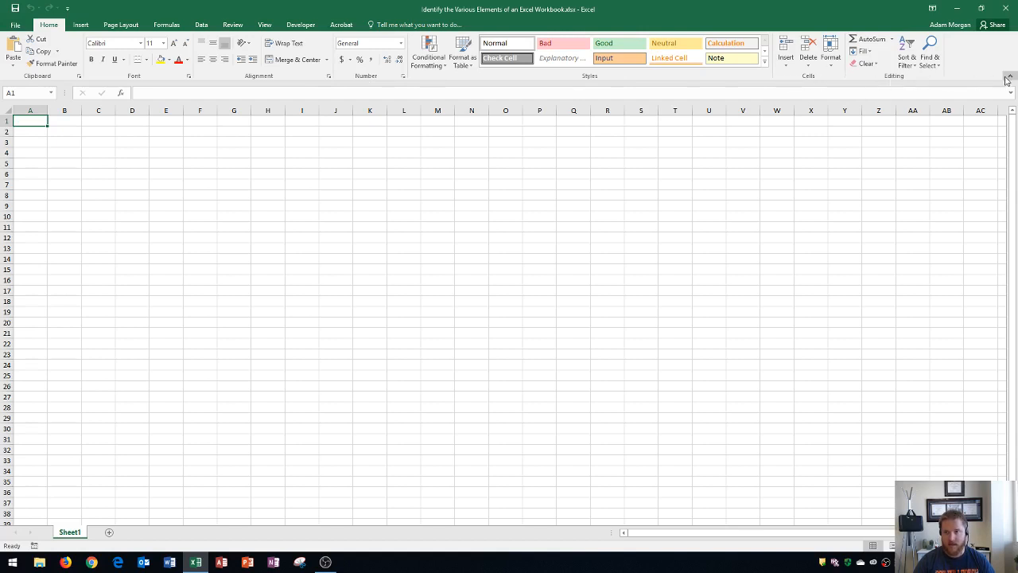
pyautogui.moveTo(1006, 78)
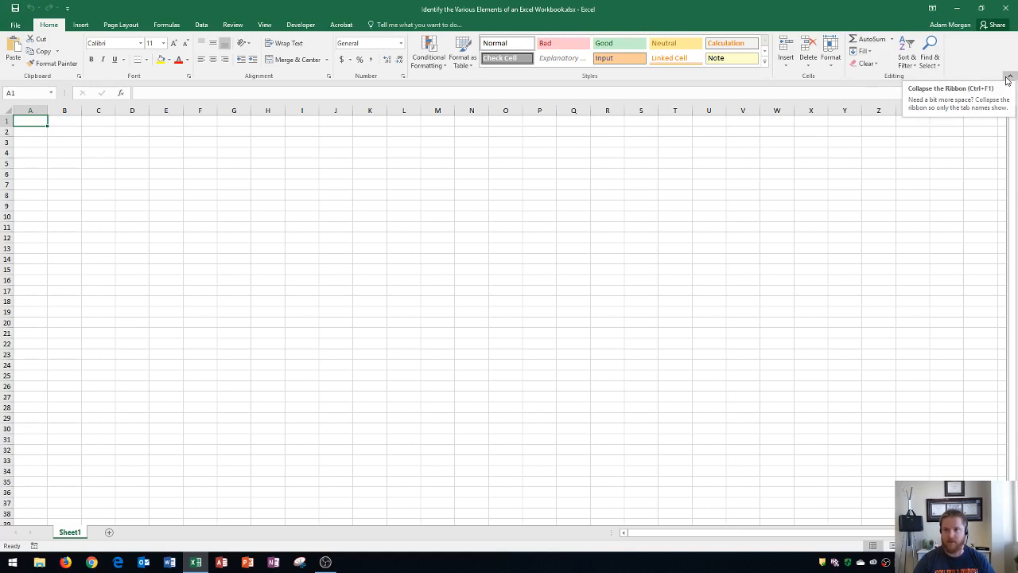
pyautogui.click(1007, 79)
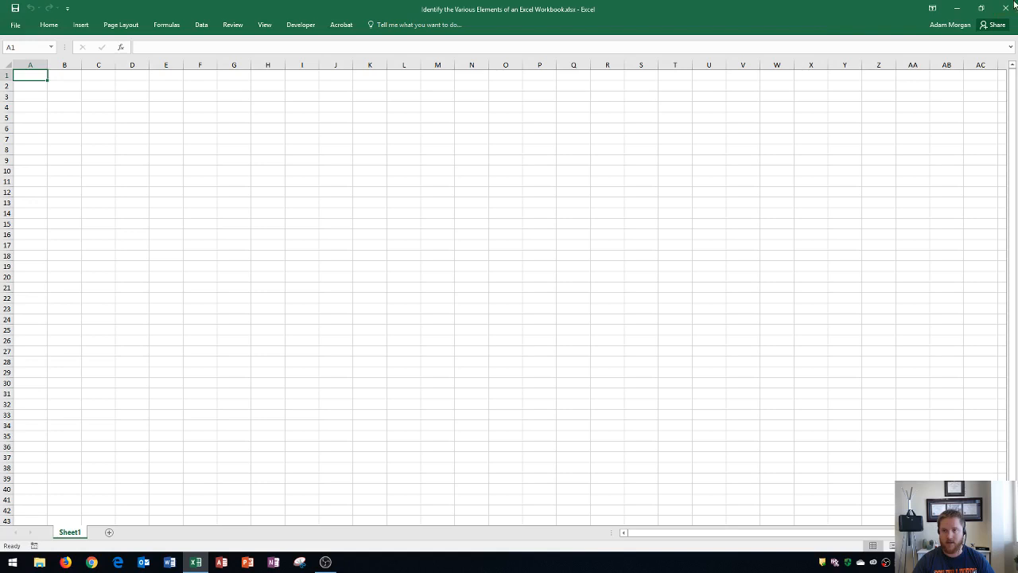
pyautogui.moveTo(679, 98)
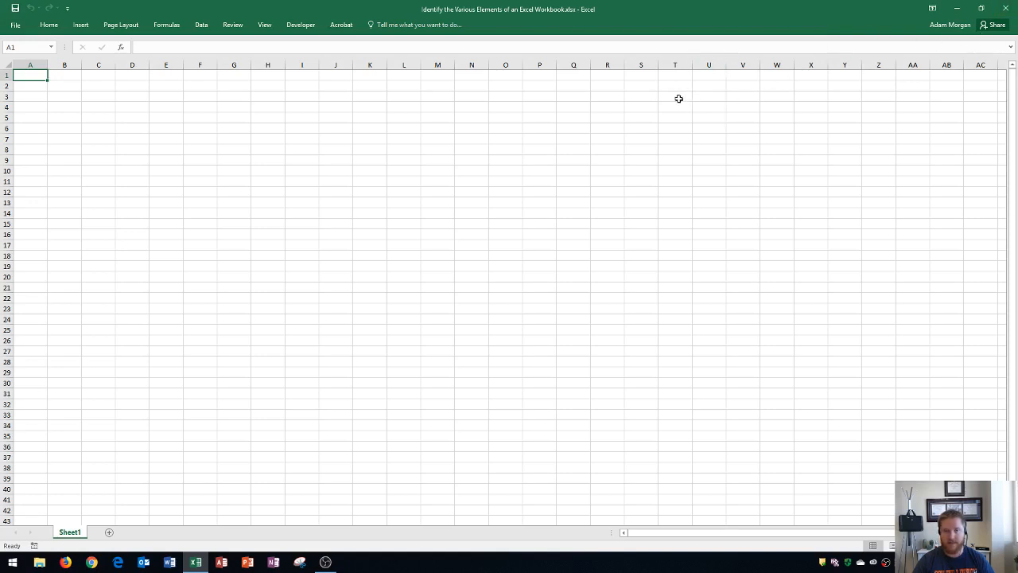
pyautogui.moveTo(38, 42)
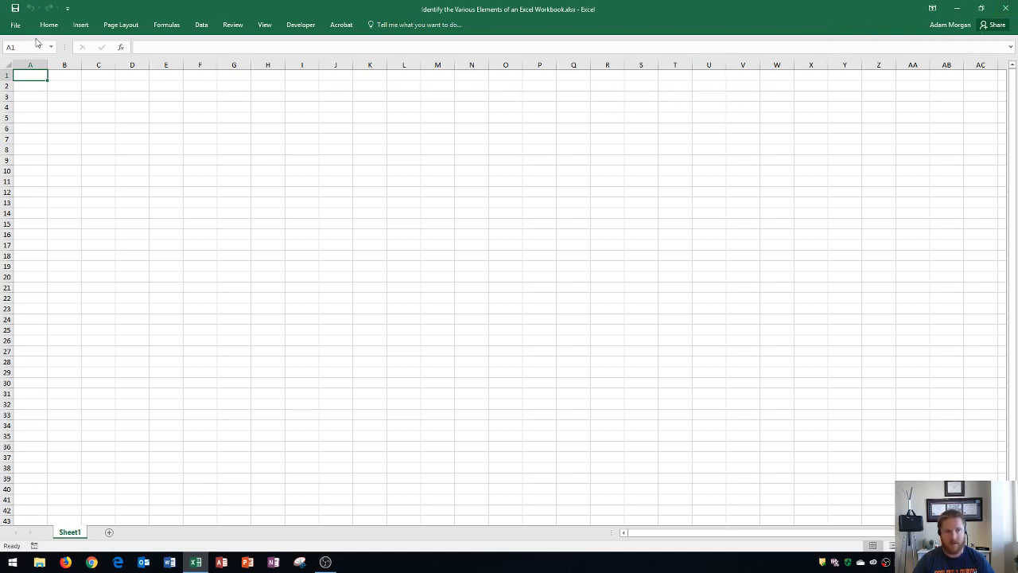
pyautogui.click(48, 25)
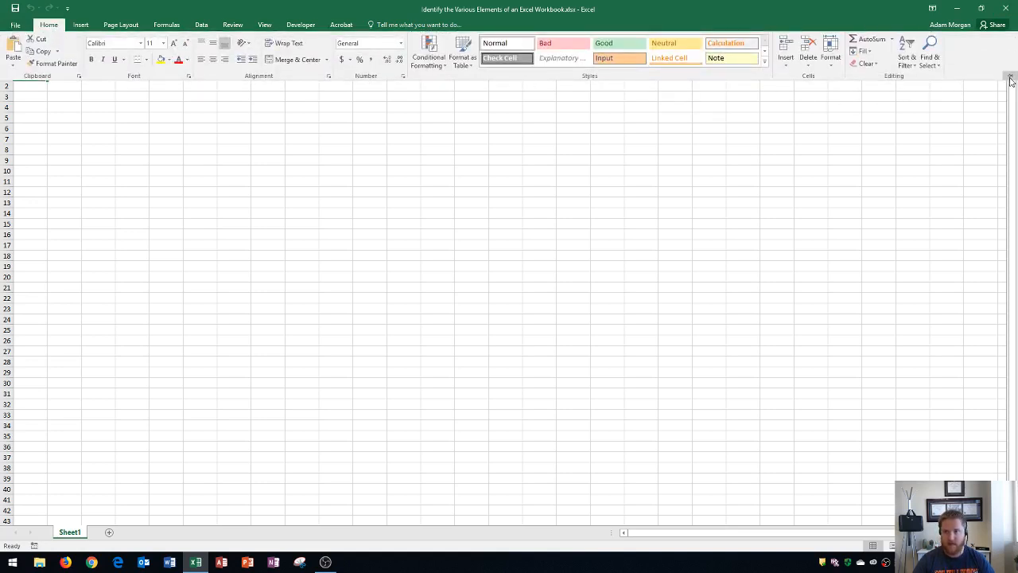
pyautogui.moveTo(1010, 79)
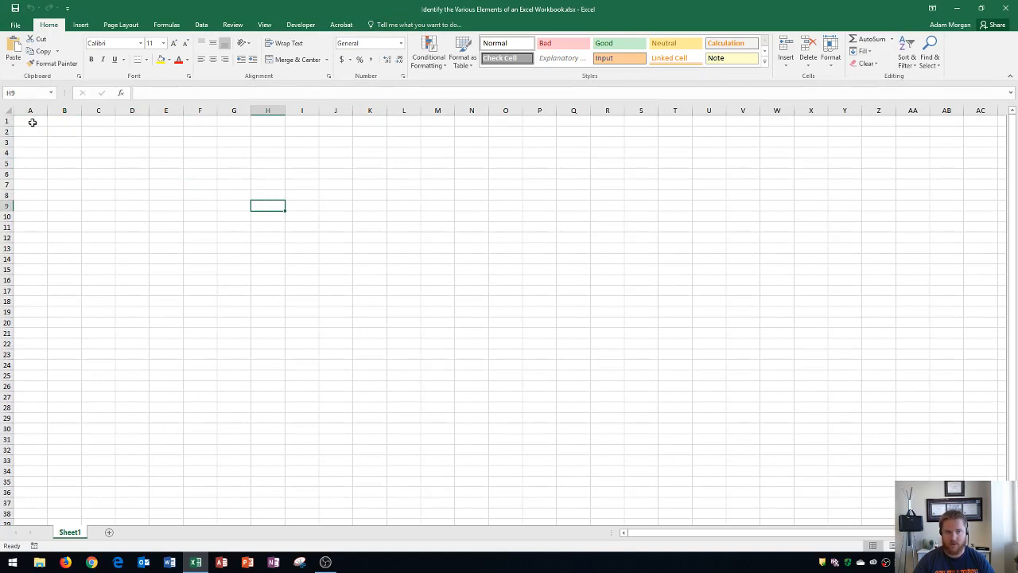
# Select example cells A1, N3 and O7, then insert Sheet2 beside Sheet1.
pyautogui.click(30, 121)
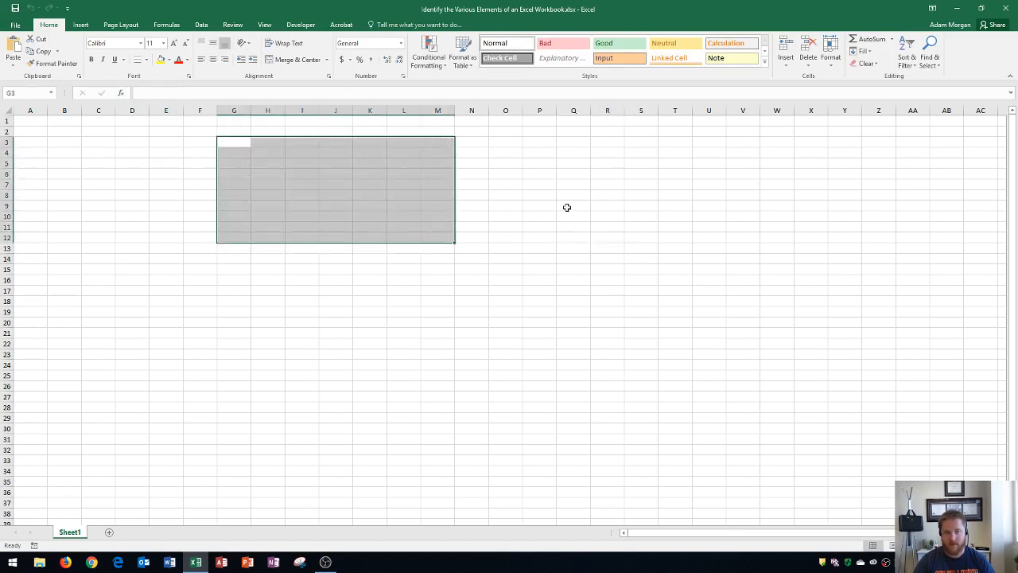
pyautogui.moveTo(483, 196)
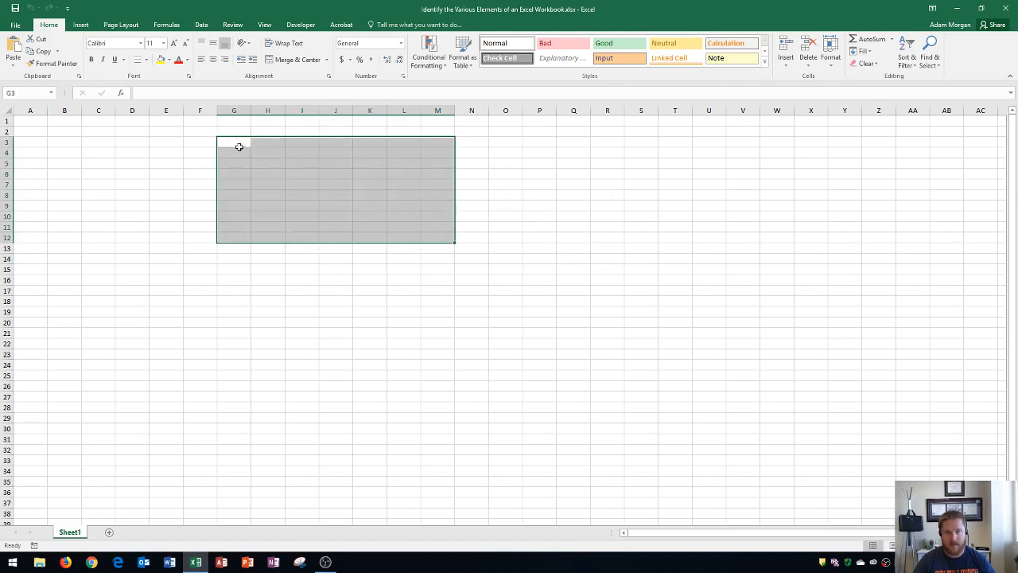
pyautogui.moveTo(247, 144)
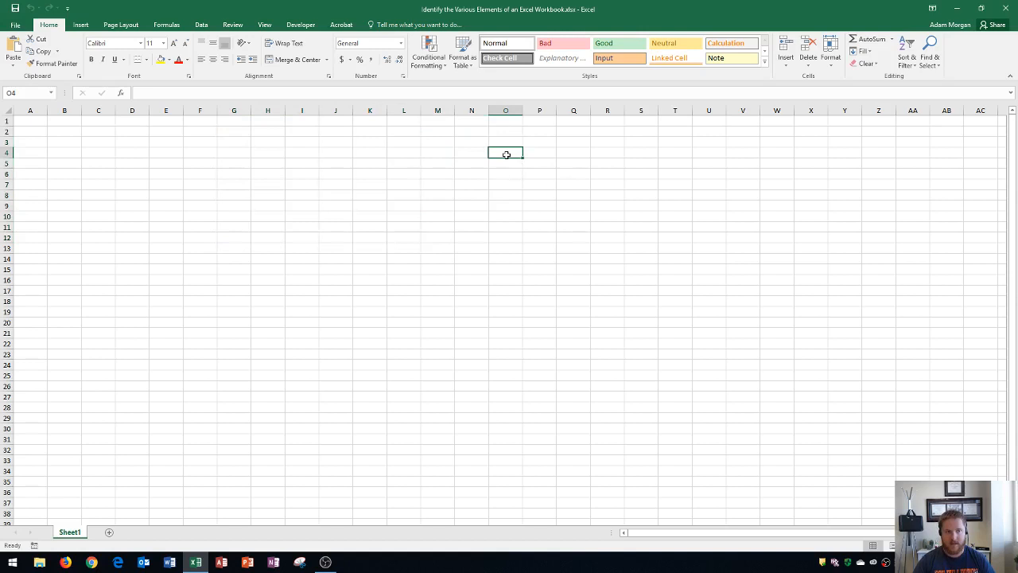
pyautogui.moveTo(24, 93)
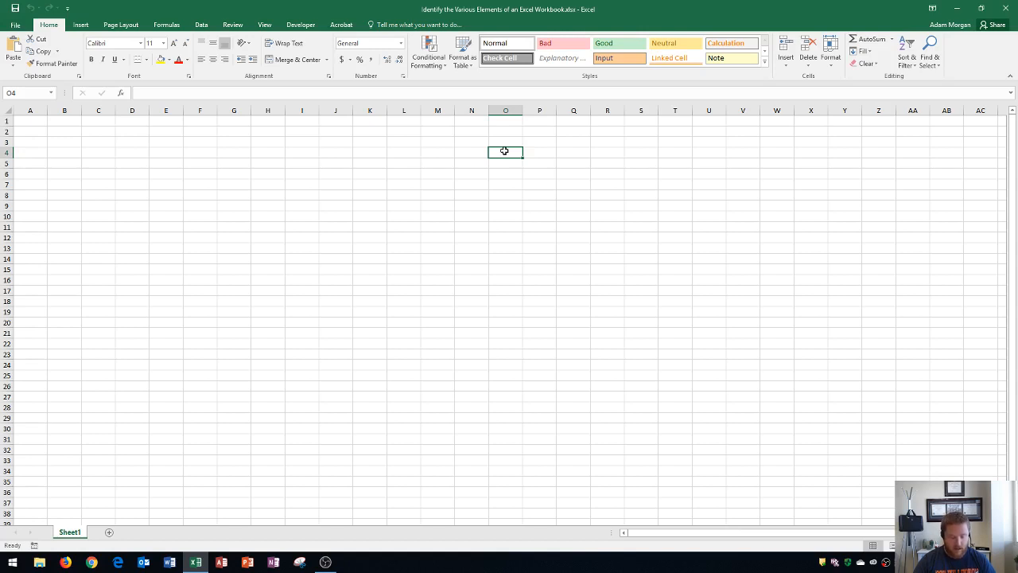
pyautogui.moveTo(486, 166)
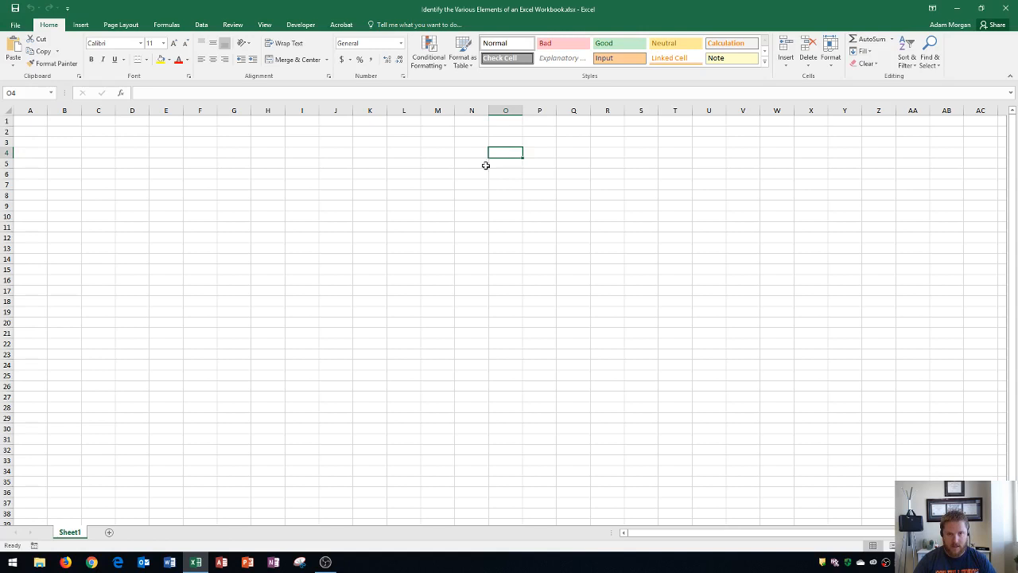
pyautogui.moveTo(425, 166)
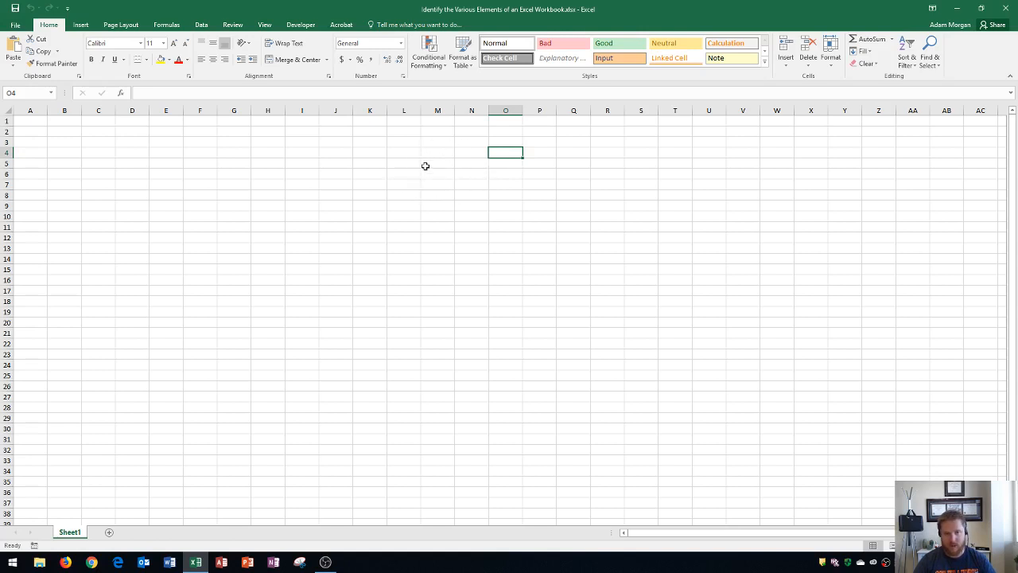
pyautogui.moveTo(412, 184)
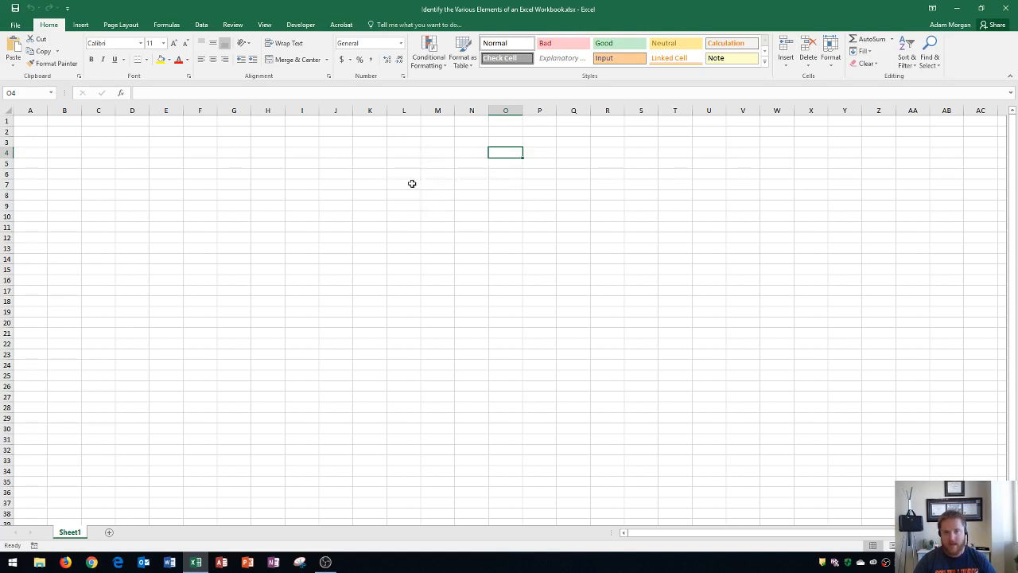
pyautogui.moveTo(434, 168)
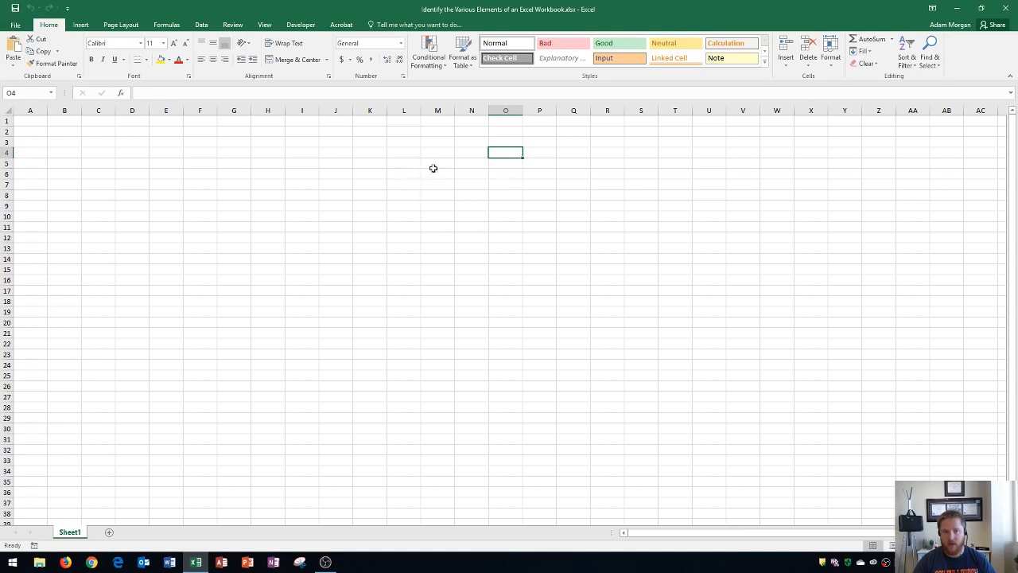
pyautogui.moveTo(486, 161)
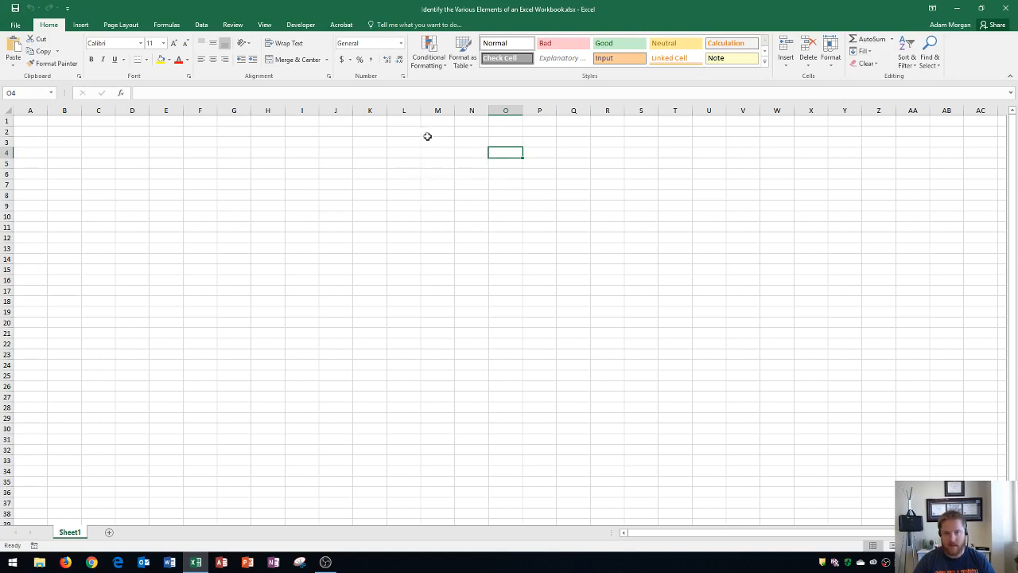
pyautogui.moveTo(333, 160)
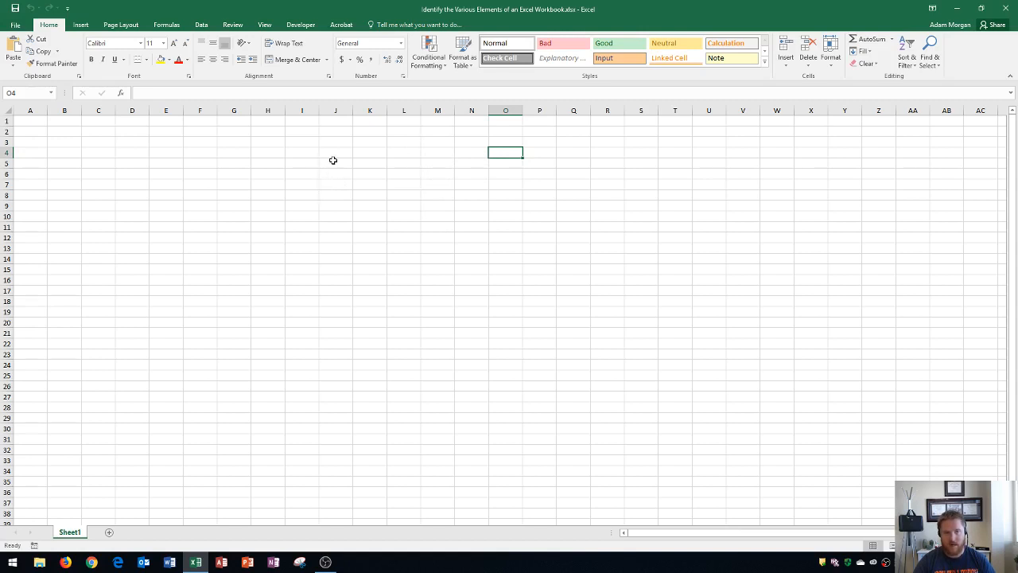
pyautogui.click(471, 142)
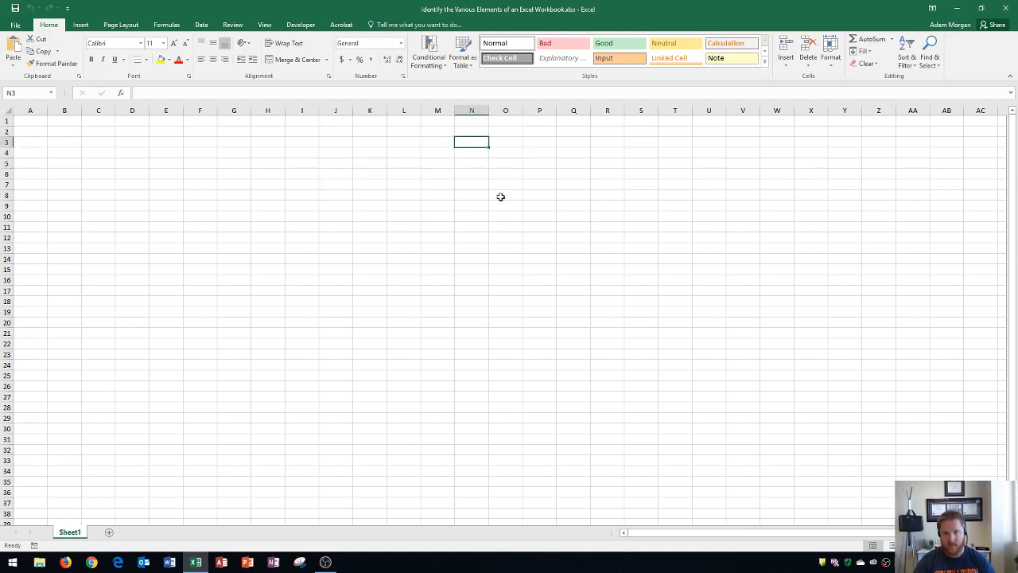
pyautogui.click(506, 184)
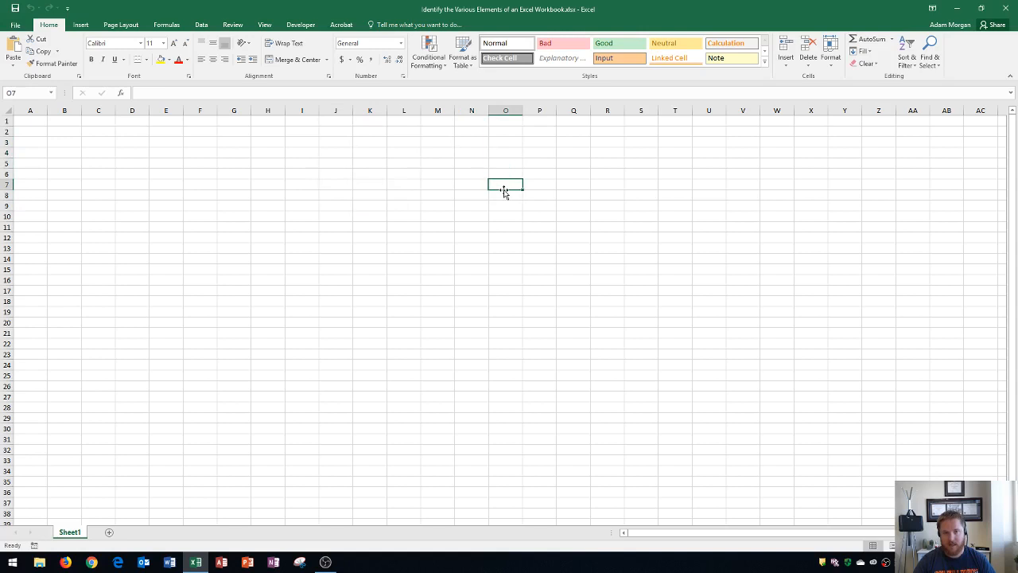
pyautogui.moveTo(386, 92)
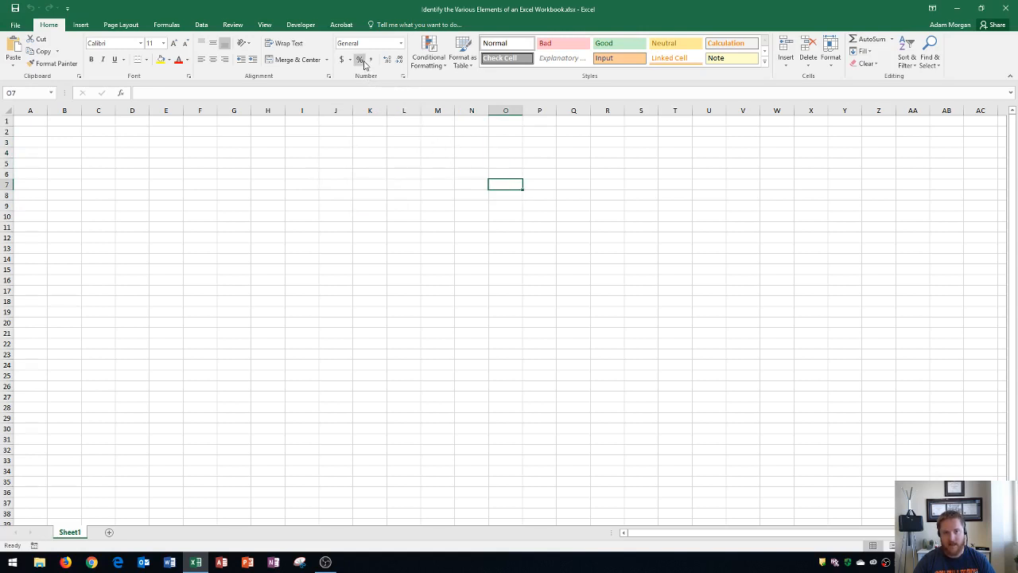
pyautogui.moveTo(360, 60)
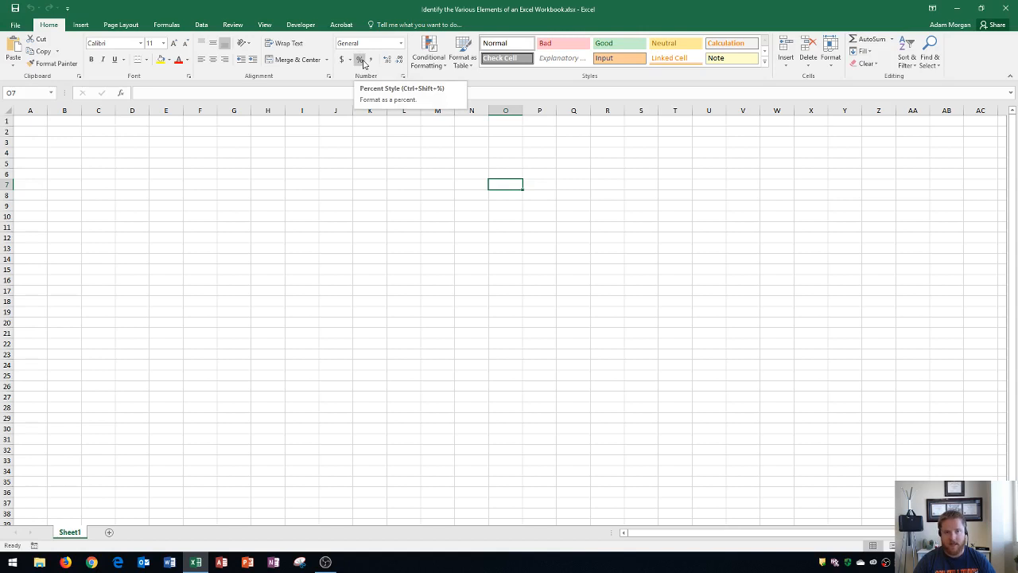
pyautogui.moveTo(323, 85)
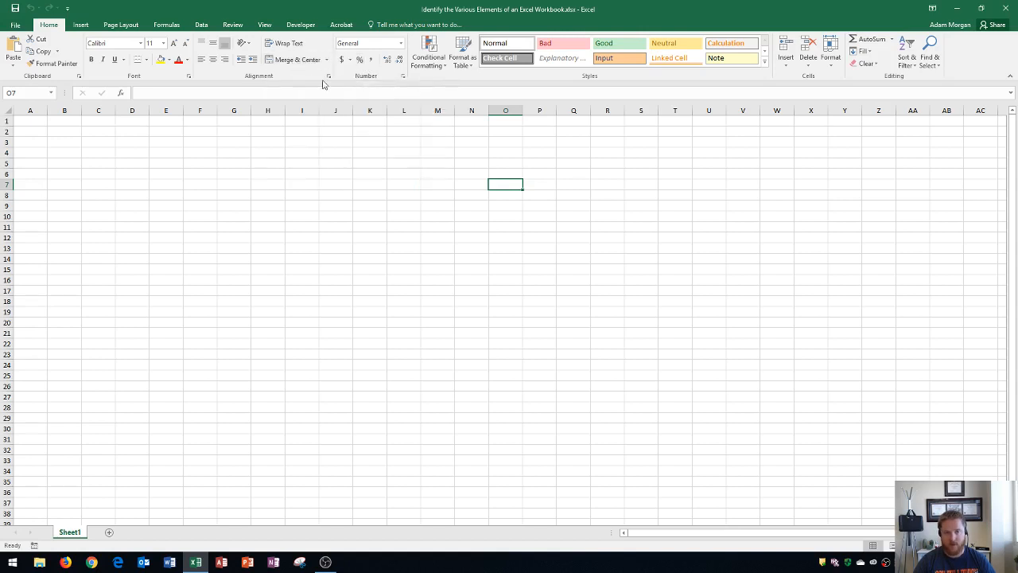
pyautogui.moveTo(470, 172)
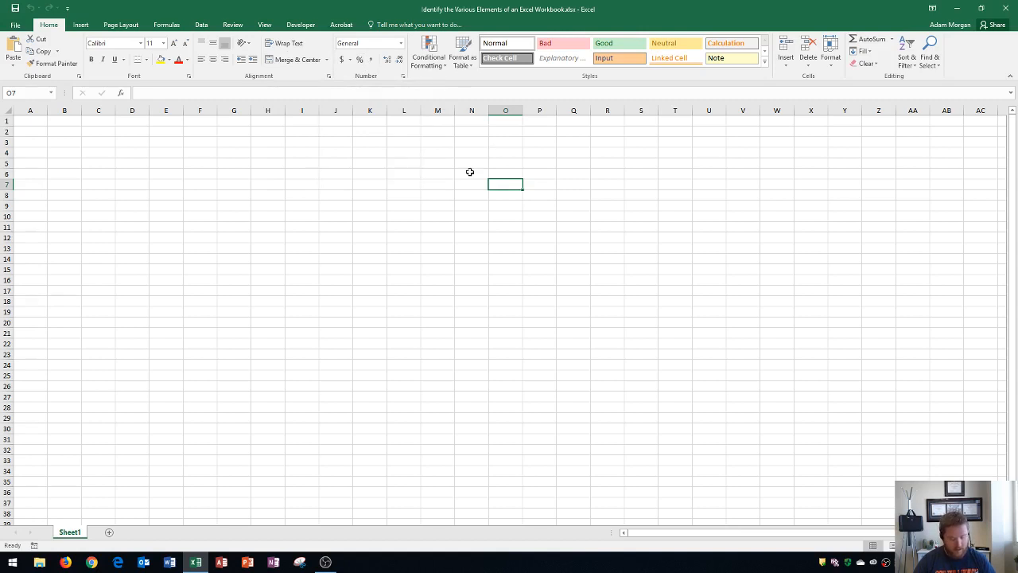
pyautogui.moveTo(75, 504)
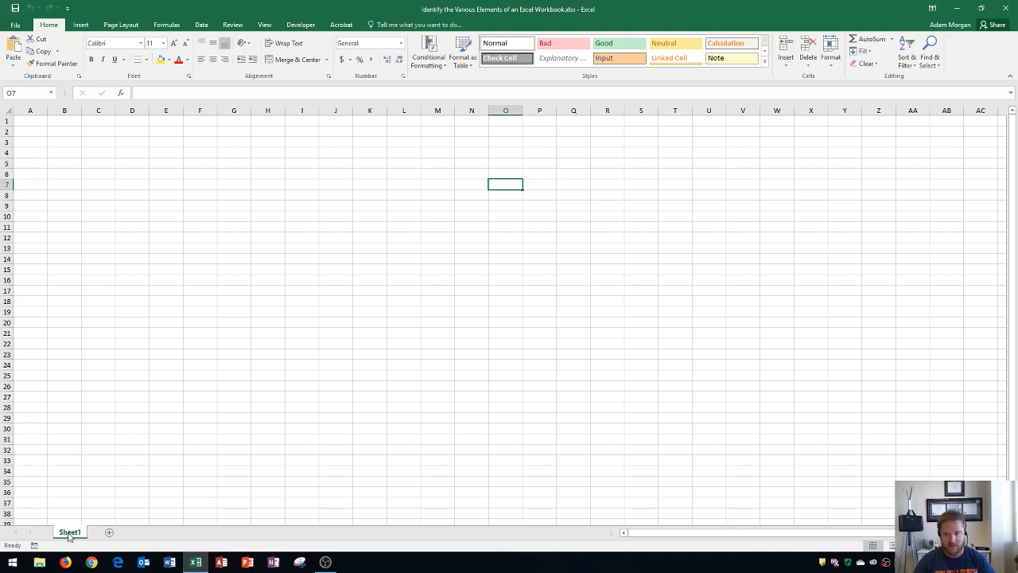
pyautogui.moveTo(53, 536)
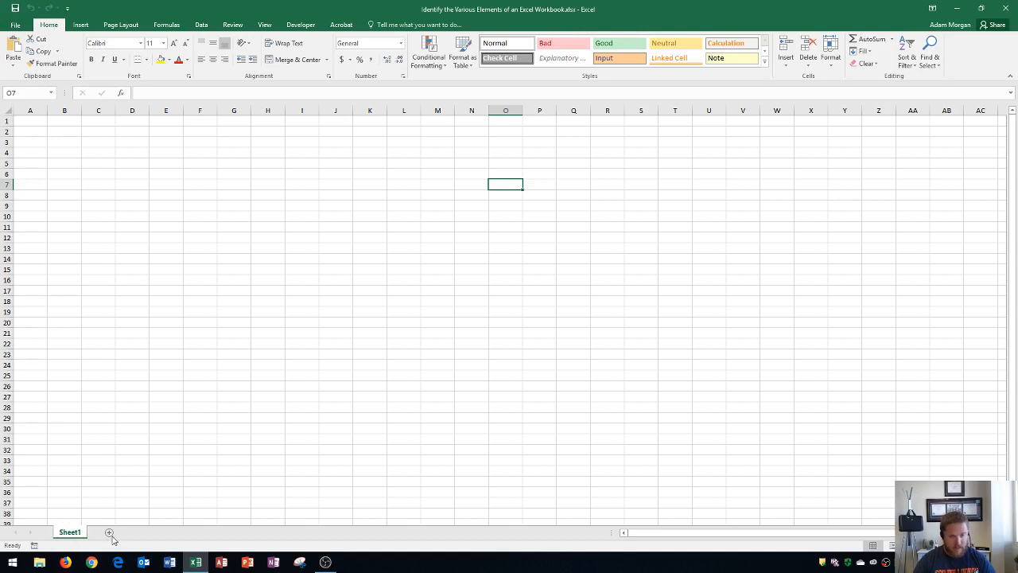
pyautogui.moveTo(109, 533)
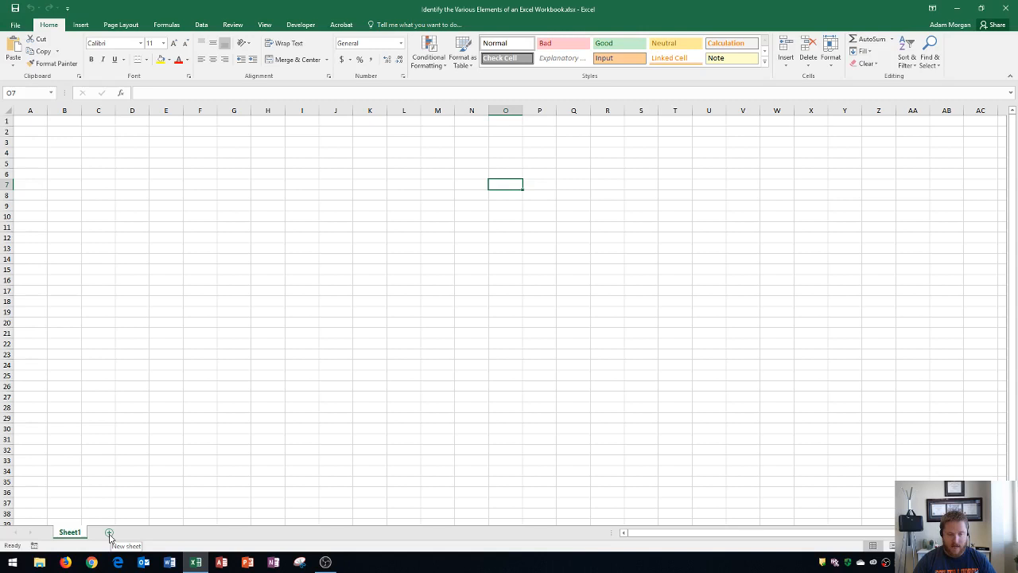
pyautogui.click(109, 532)
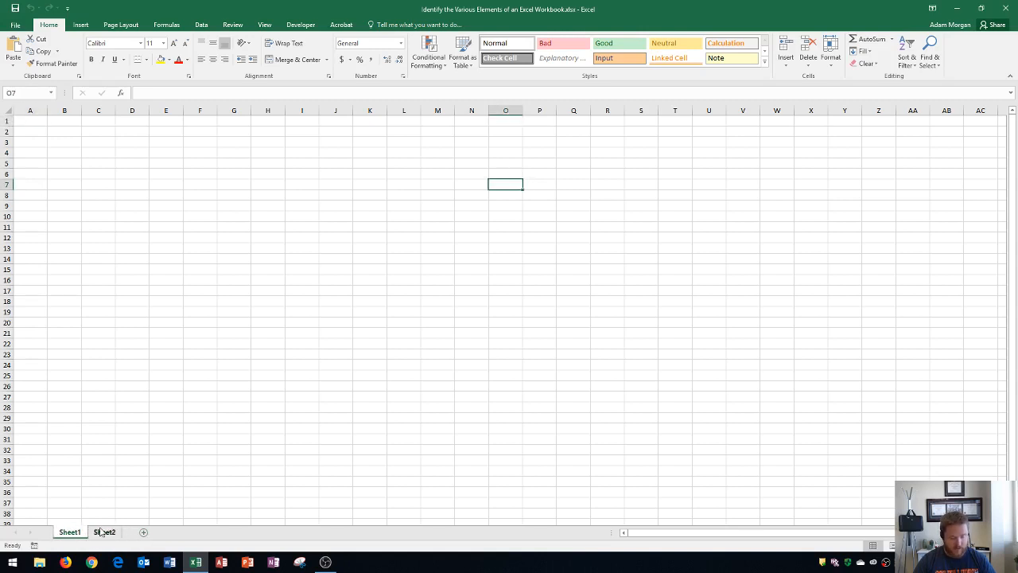
pyautogui.click(69, 531)
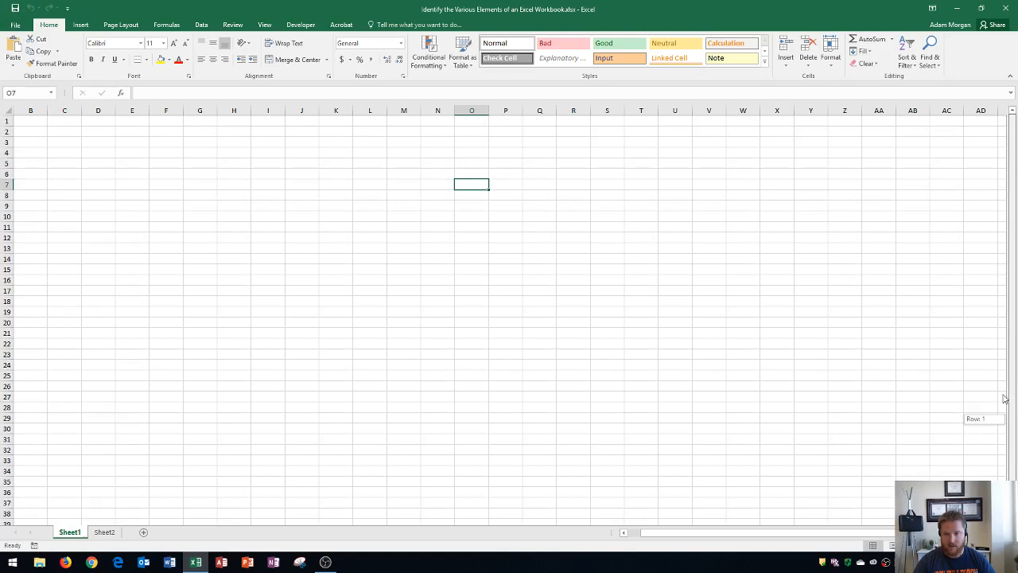
pyautogui.moveTo(1002, 386)
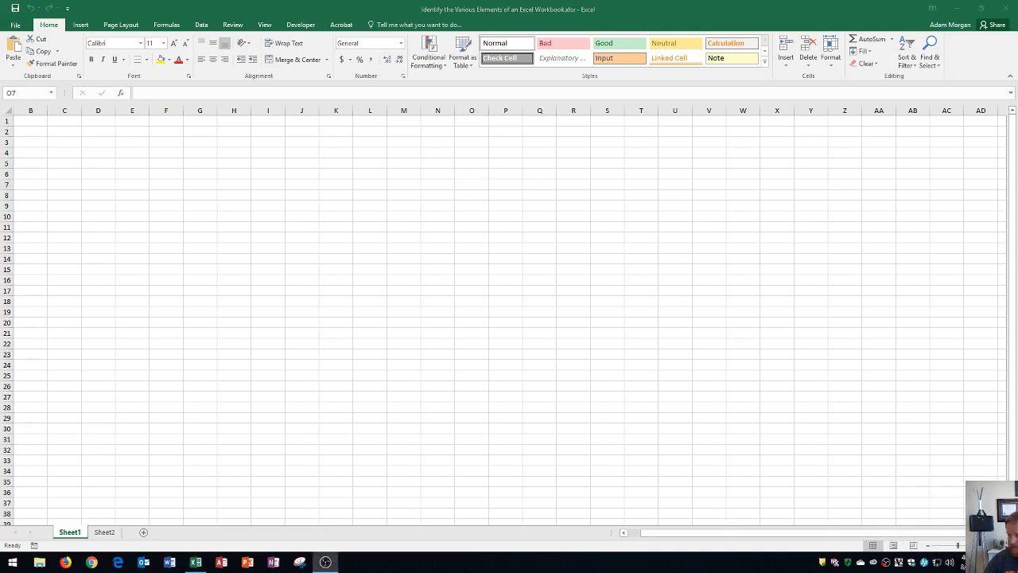
pyautogui.moveTo(815, 497)
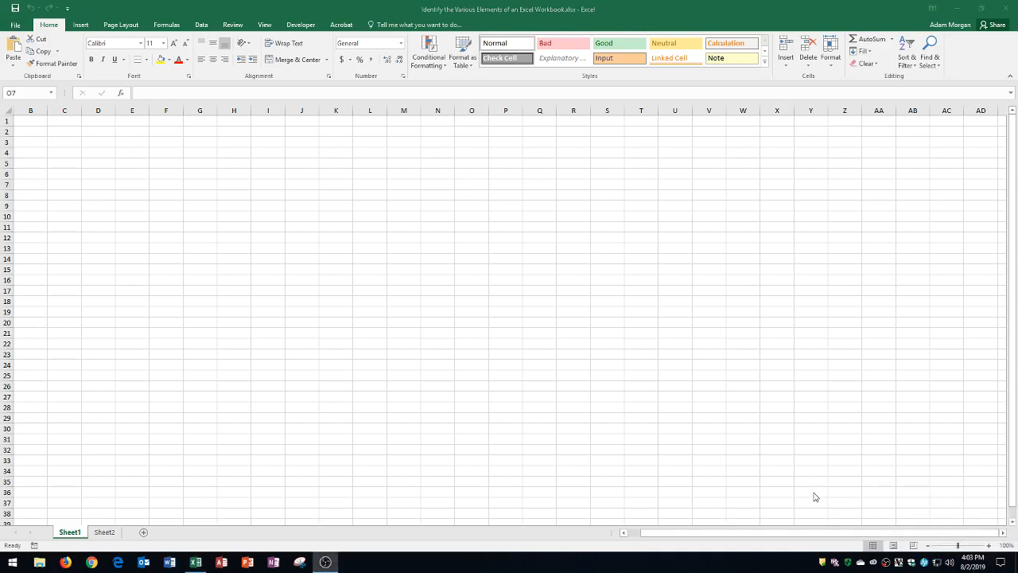
pyautogui.moveTo(822, 551)
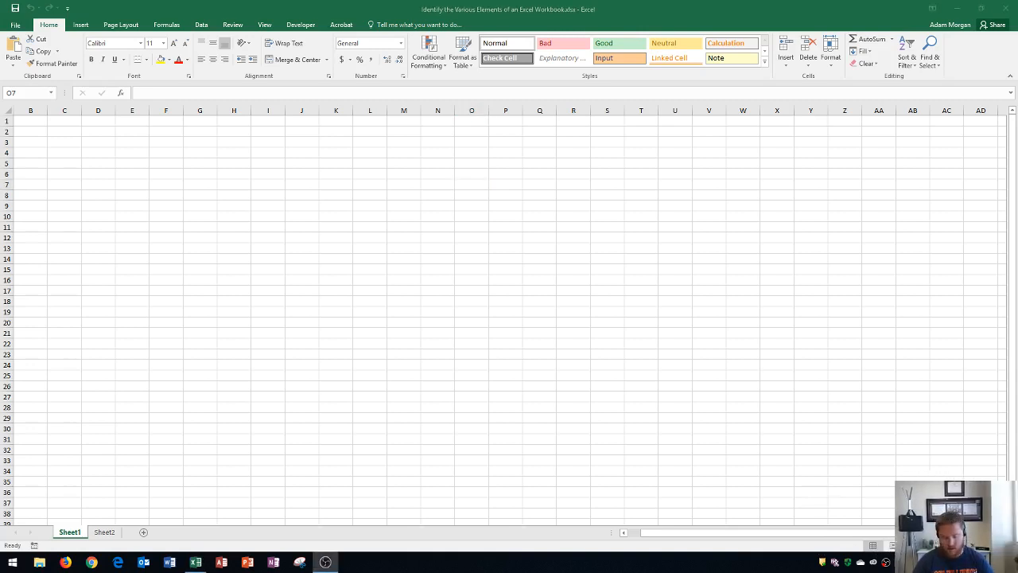
pyautogui.click(472, 185)
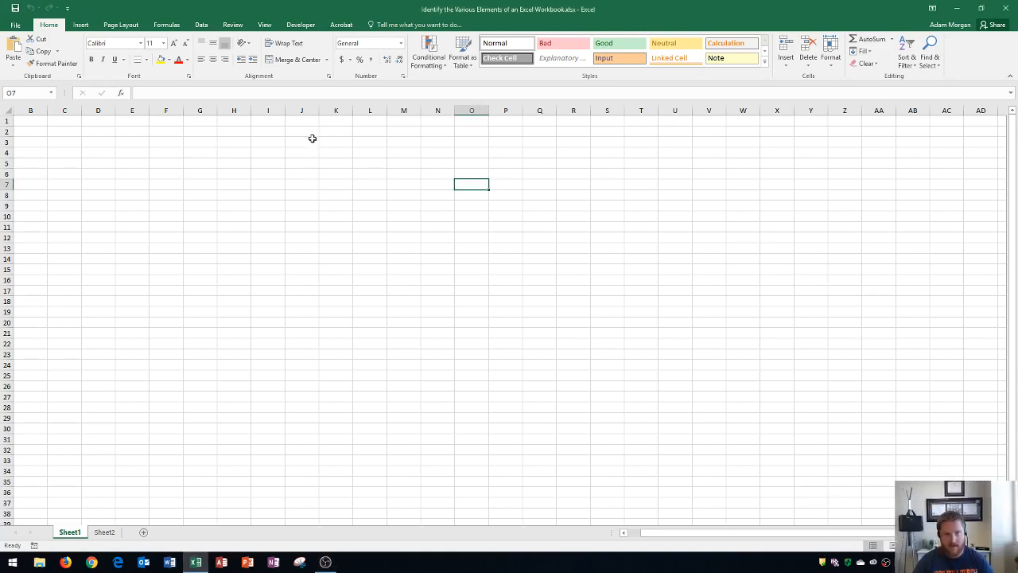
pyautogui.click(335, 142)
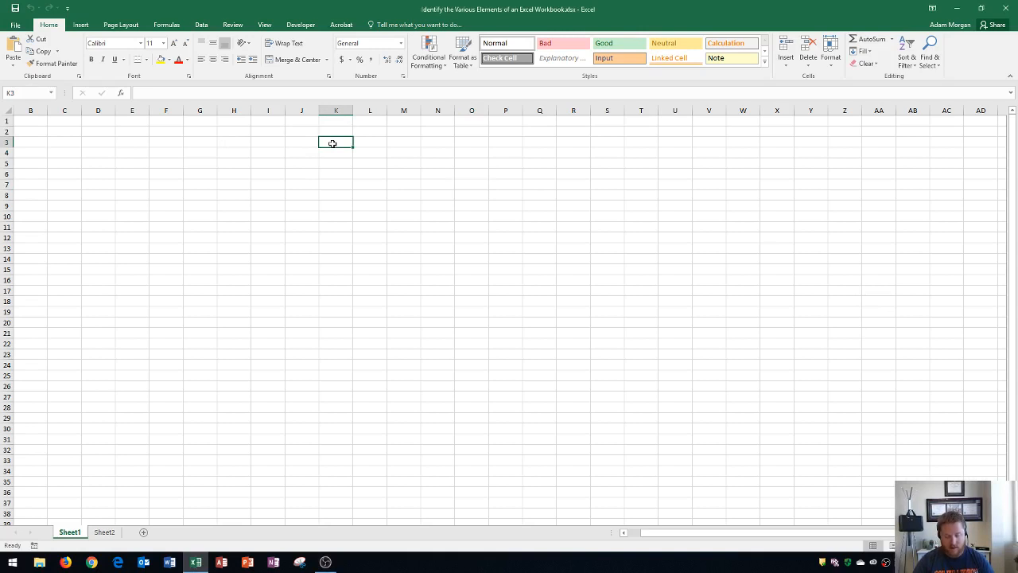